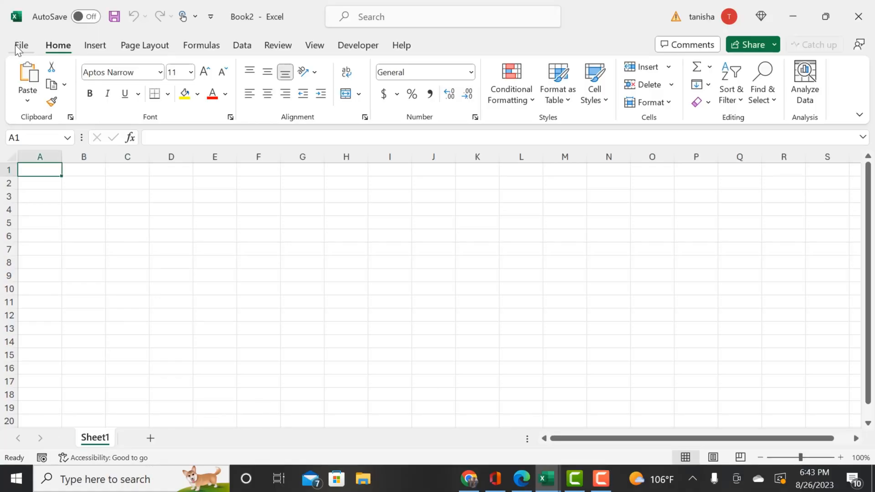
Step: Go to the Account page and reach the Microsoft 365 Insider channel settings
click(21, 45)
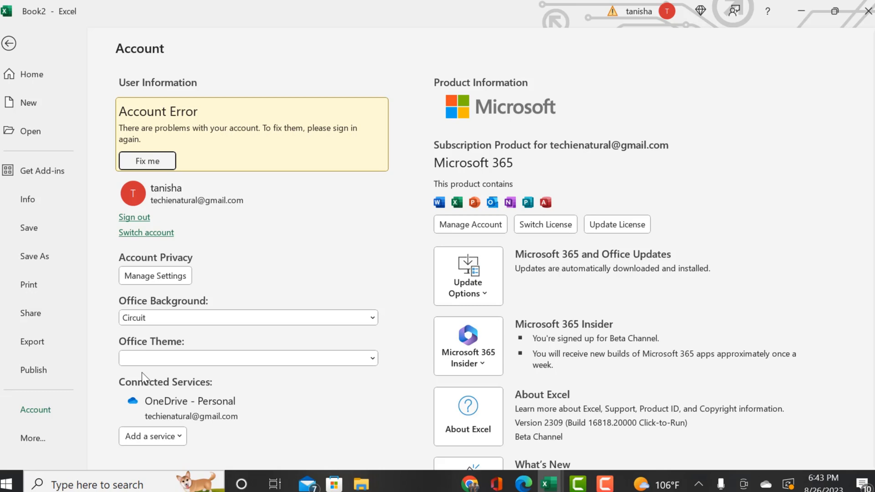
mouse_move(450, 234)
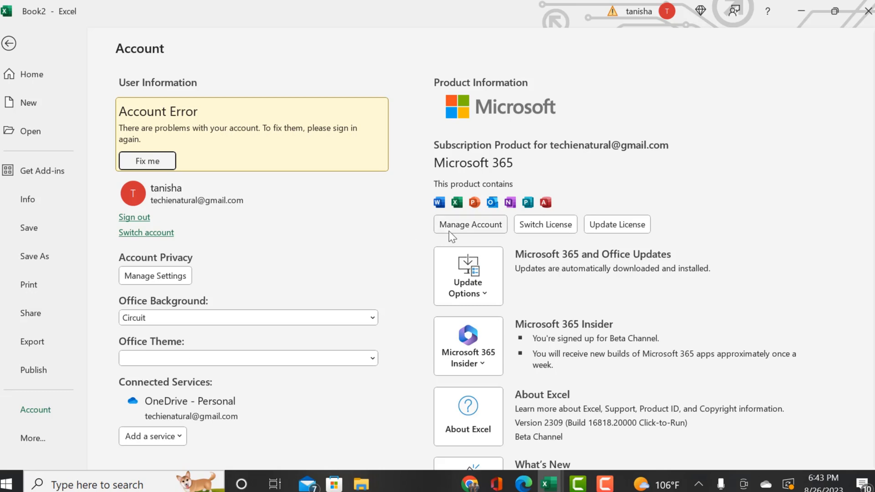
click(468, 351)
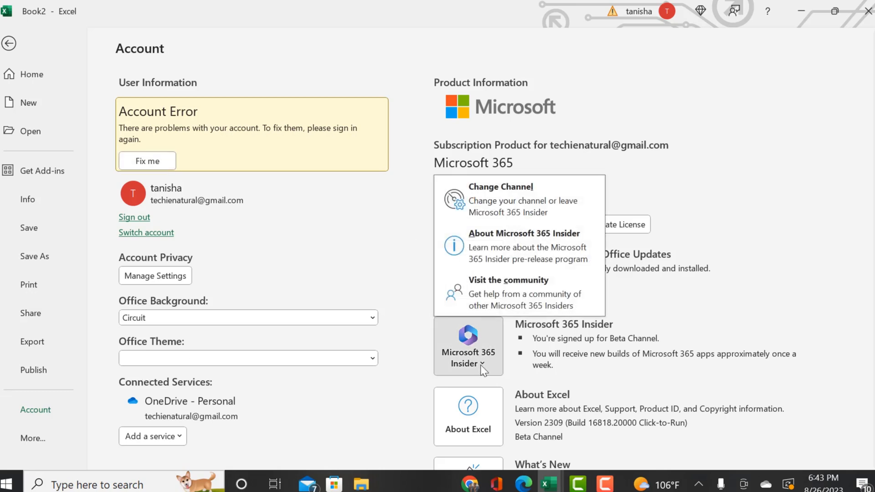
mouse_move(500, 200)
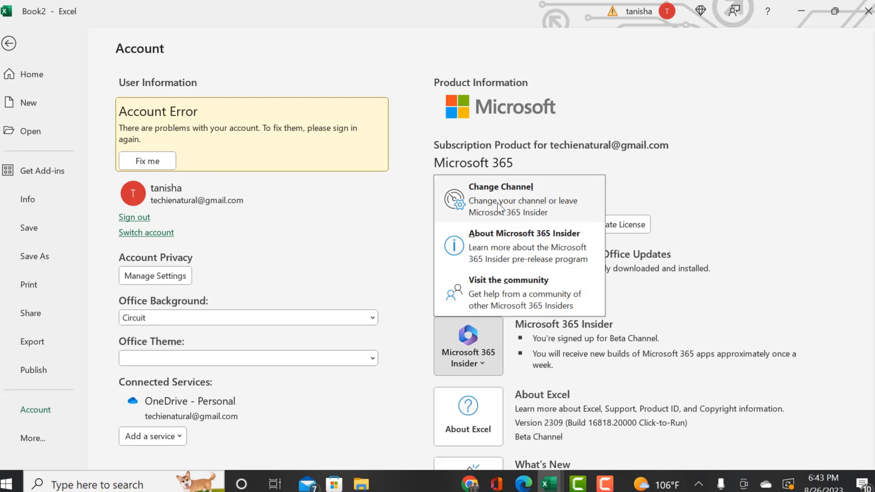
click(501, 186)
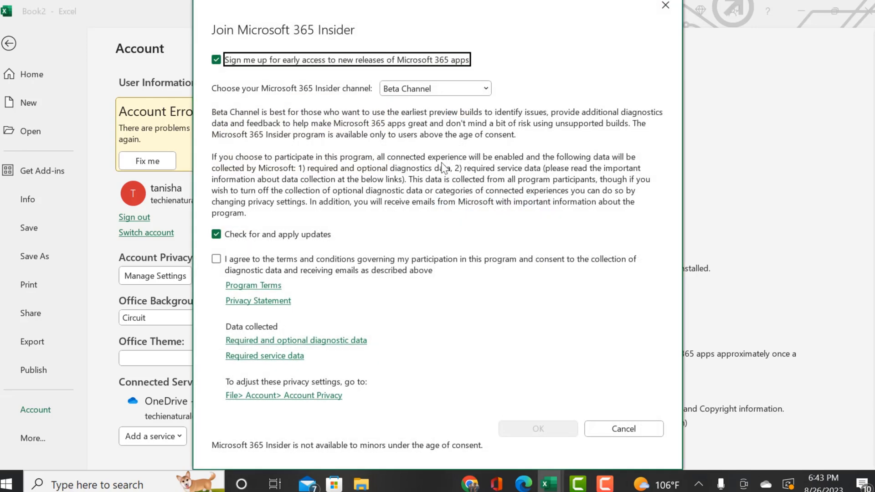
mouse_move(480, 99)
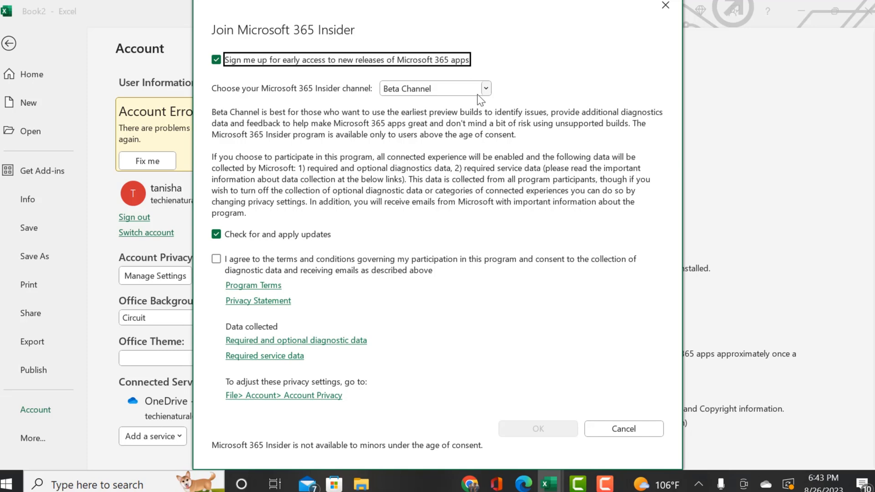
Step: Keep Beta Channel, accept the Insider program terms and confirm the enrollment
click(484, 89)
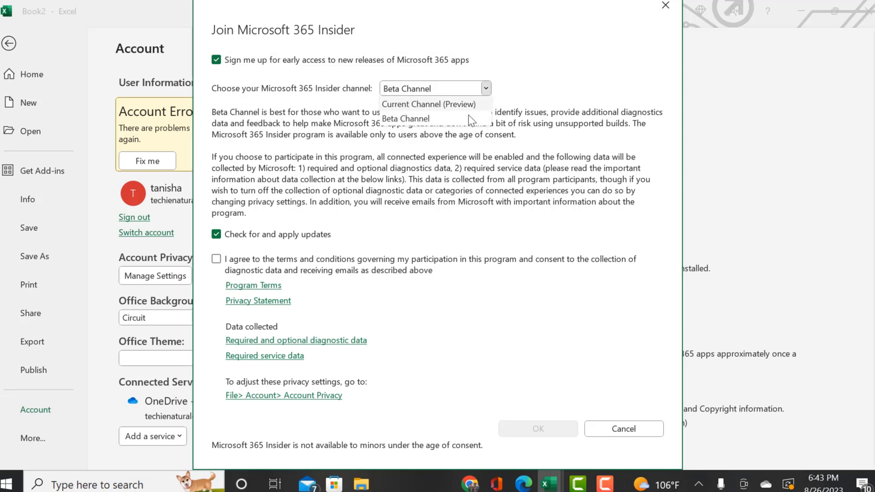
click(406, 119)
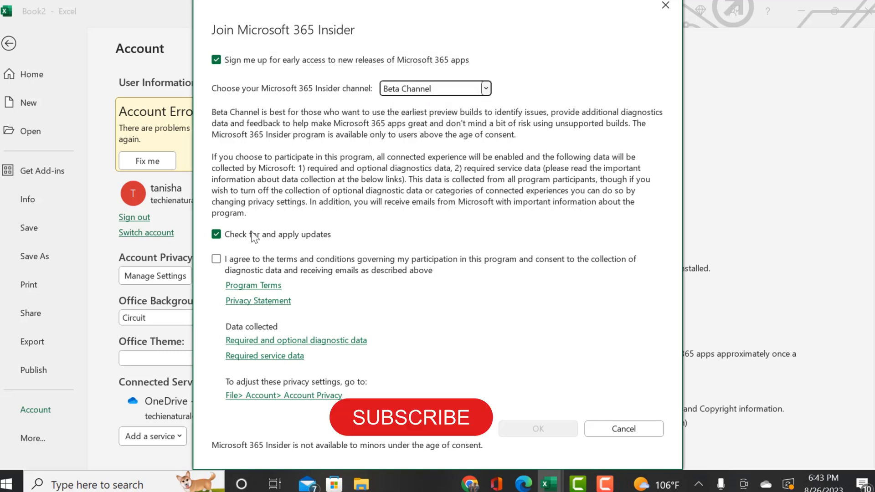
click(217, 259)
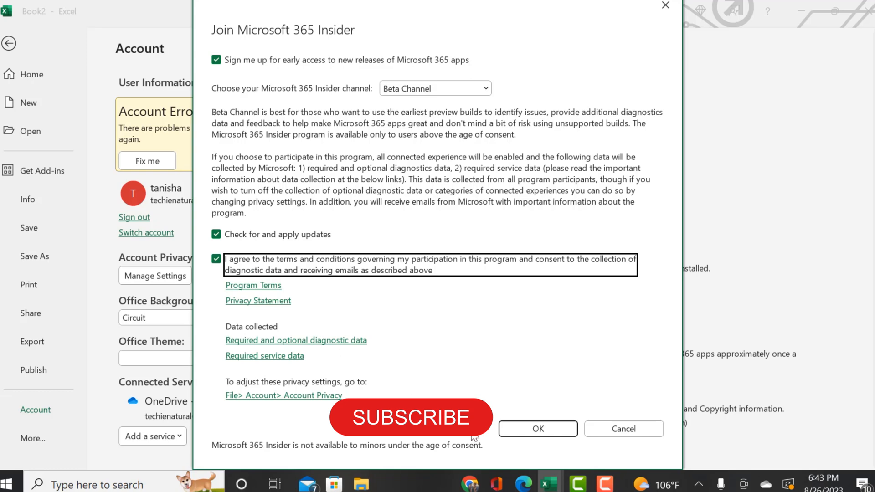
click(537, 428)
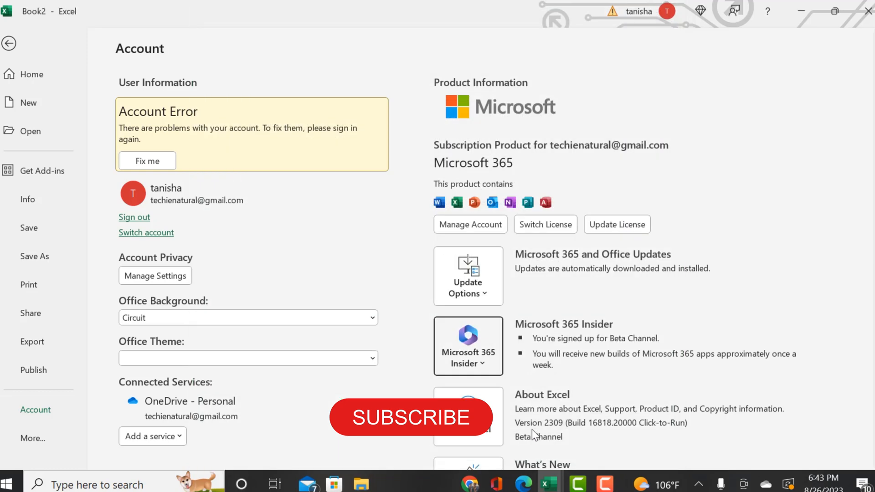
scroll(down, 3)
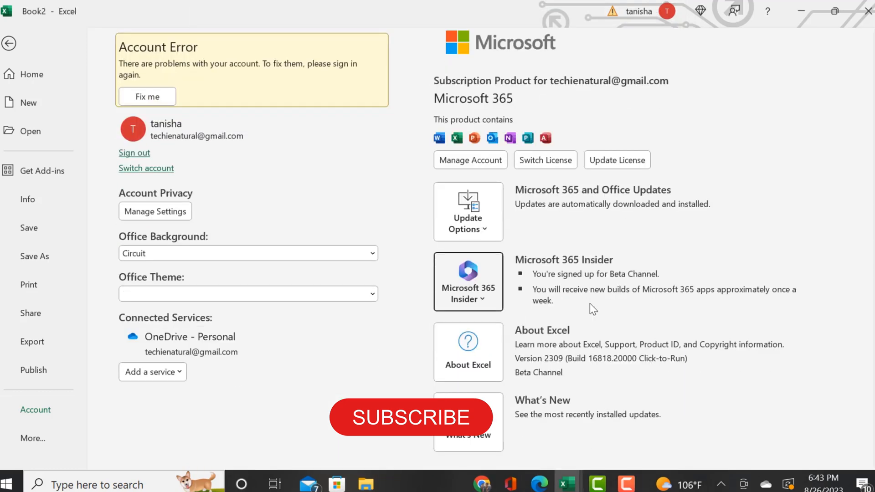
scroll(up, 3)
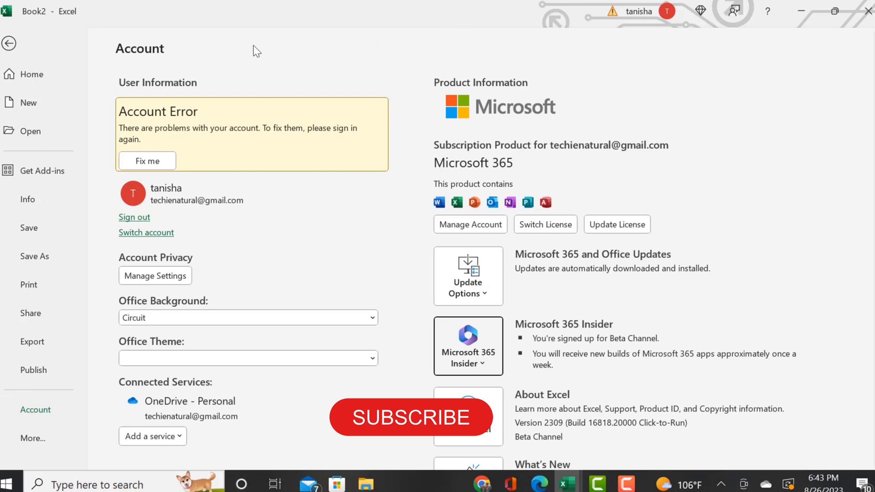
mouse_move(9, 44)
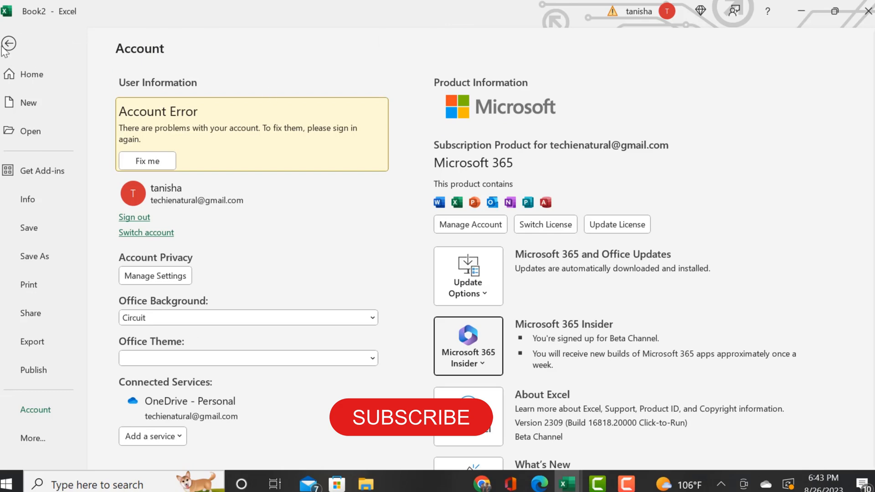
Step: Return to the blank workbook and look over the Formulas, Data and Developer ribbons, ending on Formulas
click(9, 45)
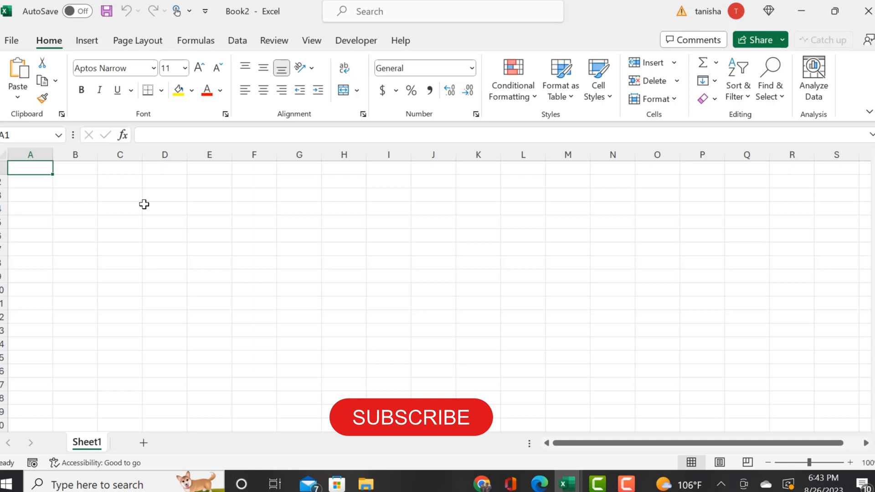
mouse_move(251, 58)
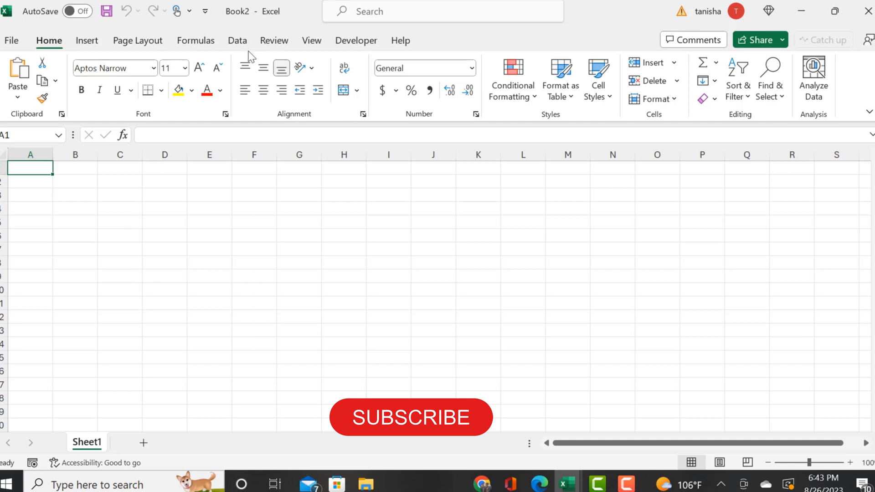
click(195, 40)
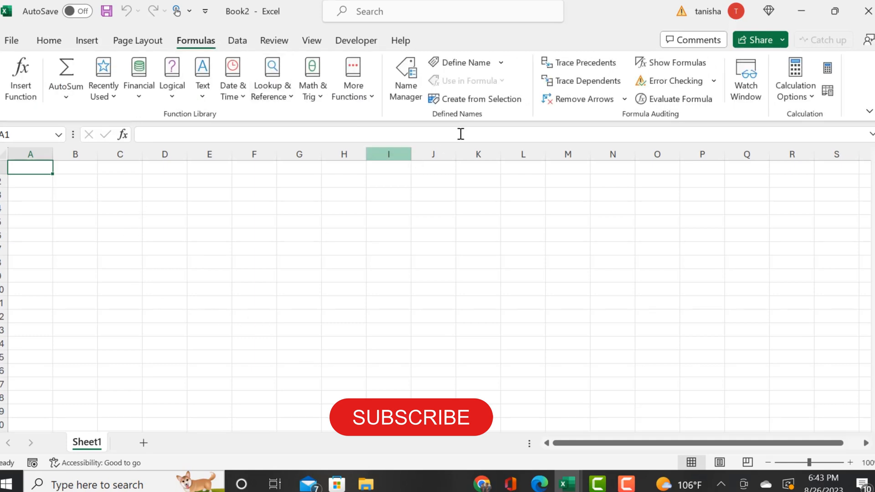
mouse_move(377, 130)
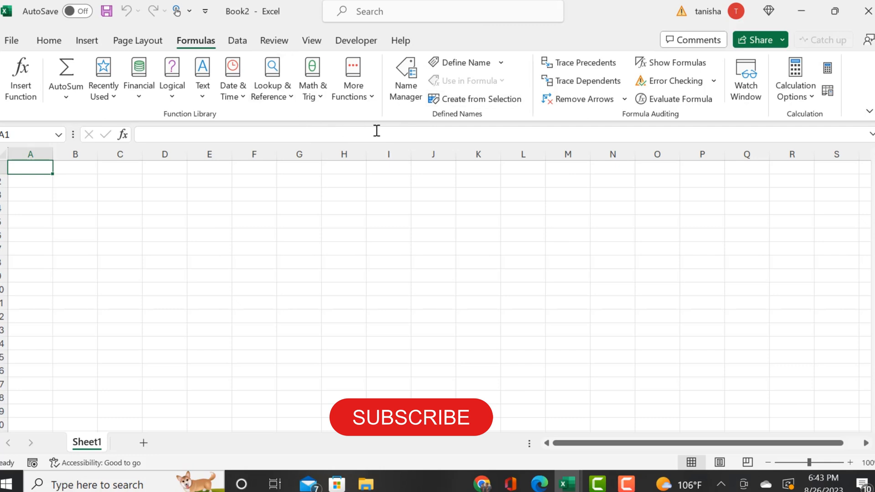
mouse_move(583, 123)
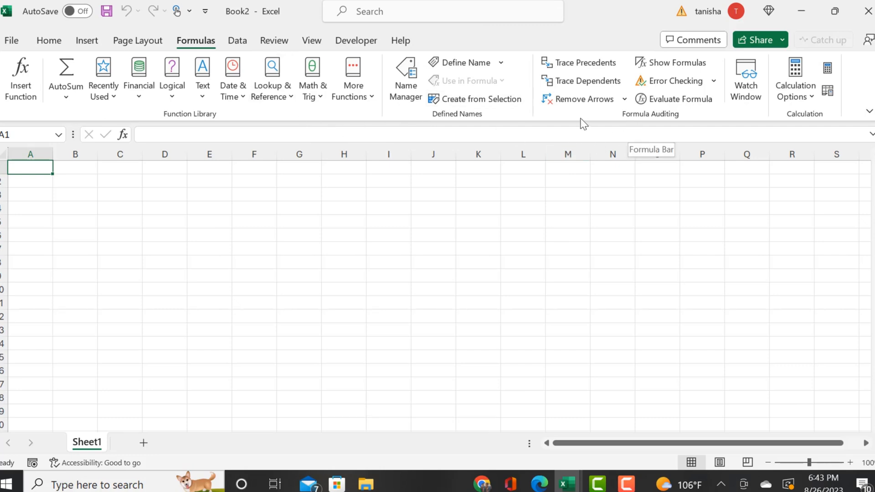
mouse_move(250, 47)
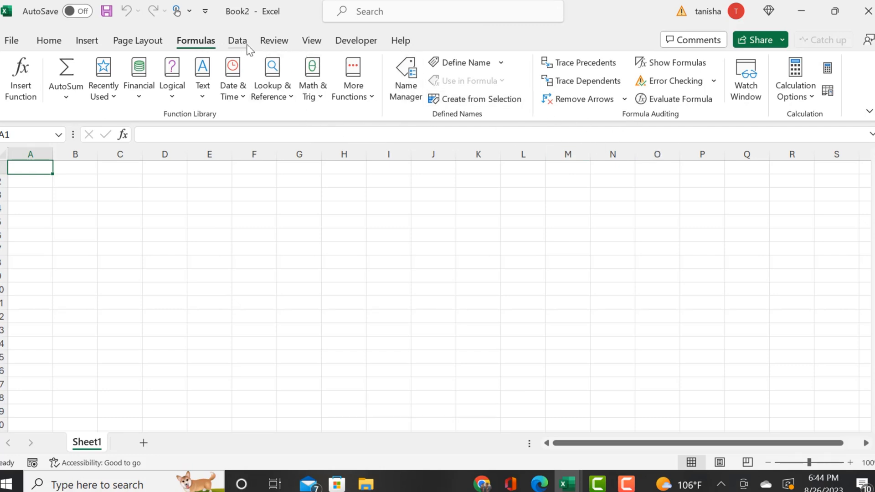
click(237, 40)
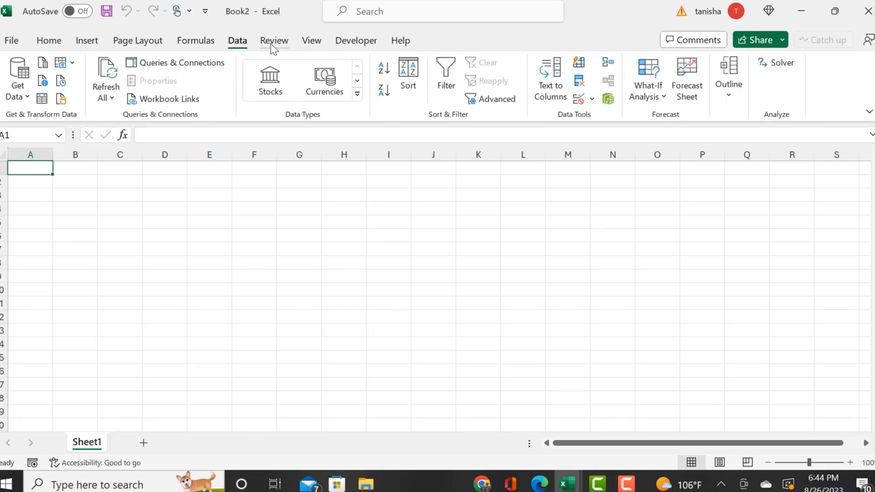
click(356, 40)
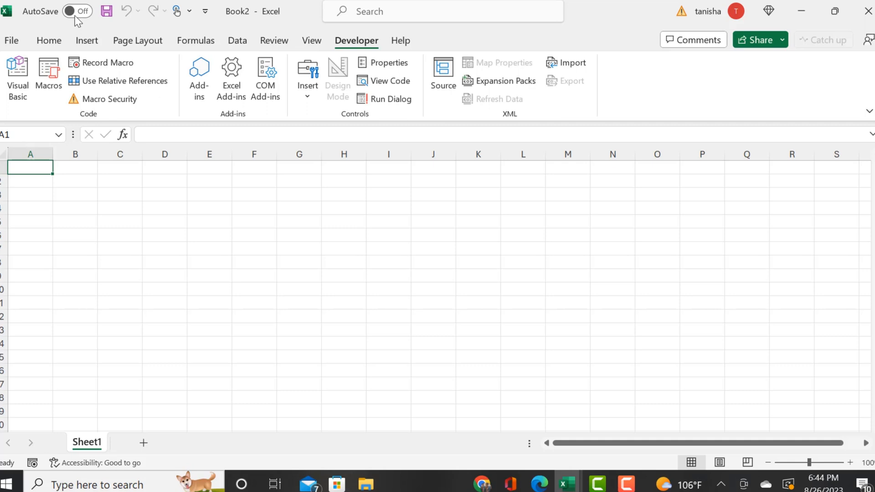
click(195, 41)
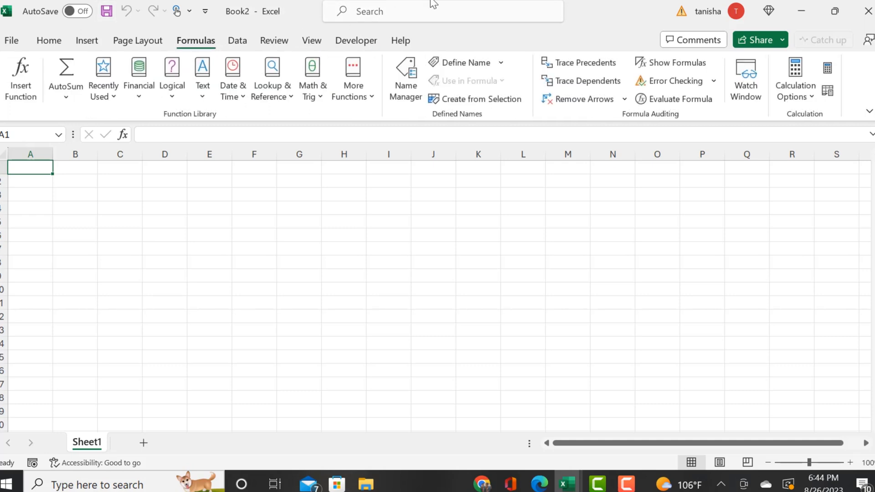
text(py)
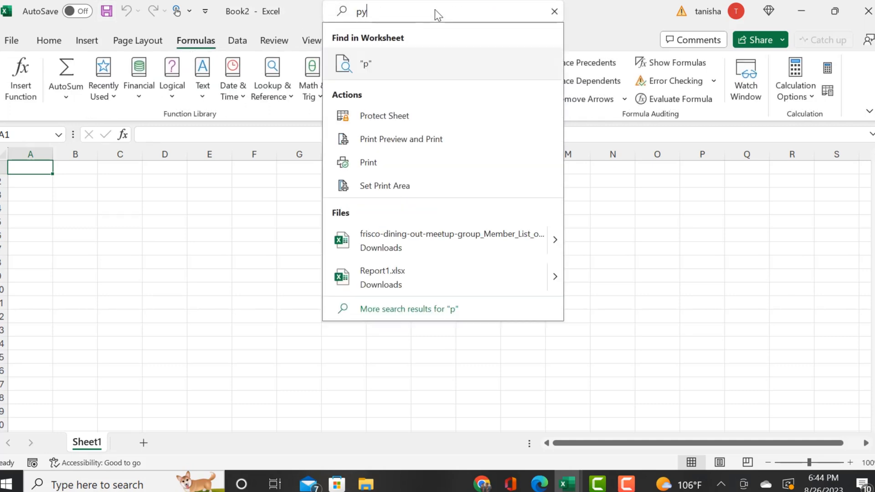
text(th)
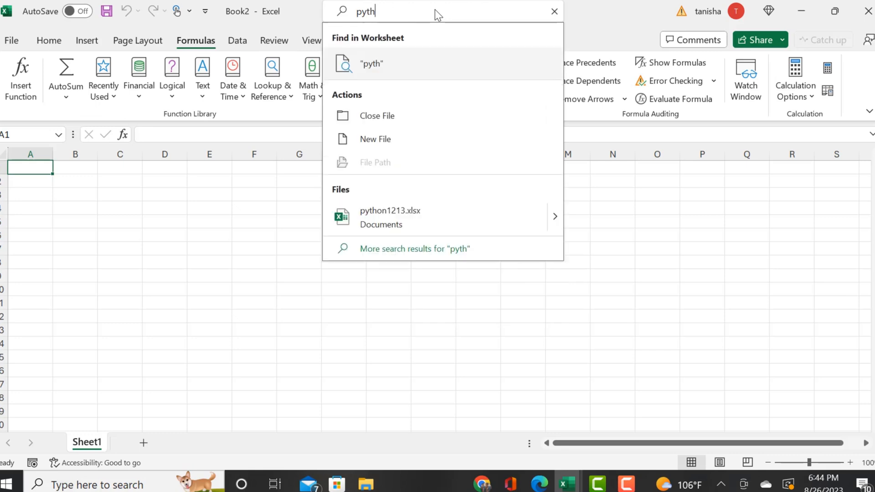
text(on)
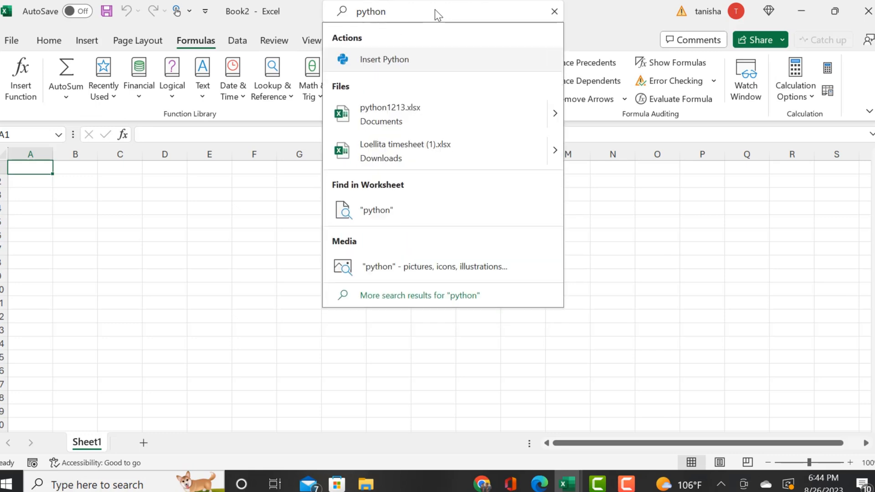
click(554, 11)
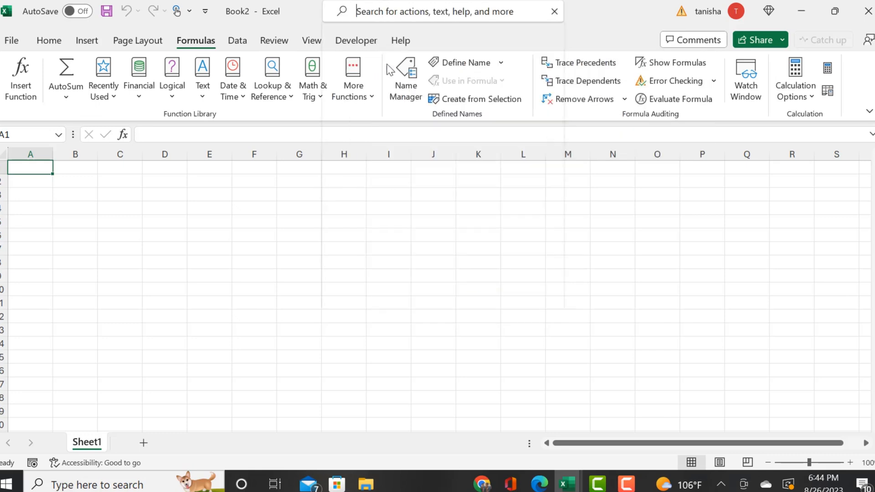
click(769, 11)
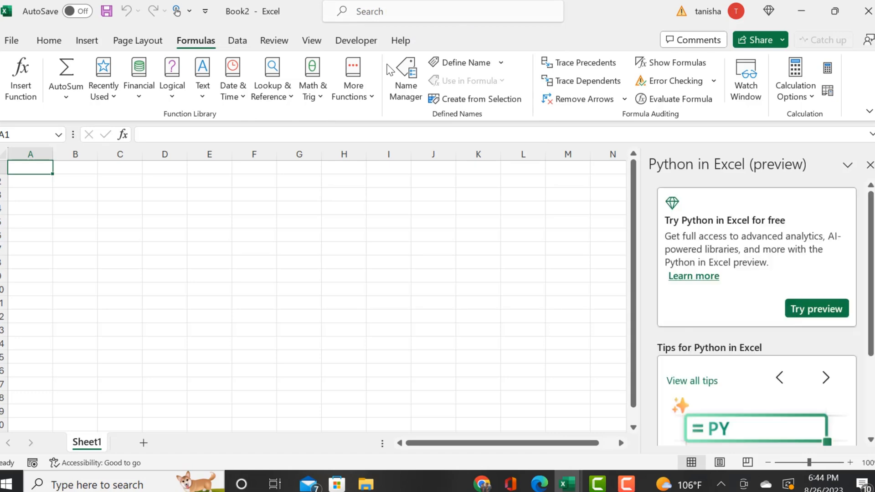
mouse_move(660, 169)
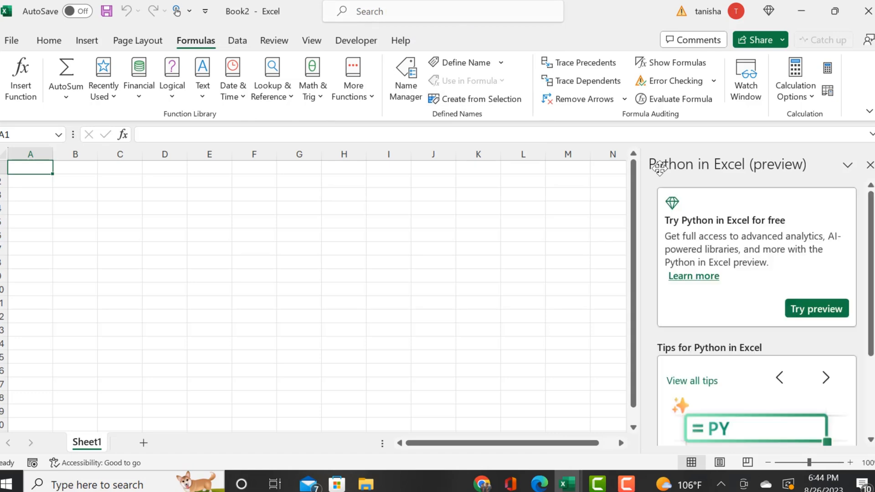
scroll(down, 3)
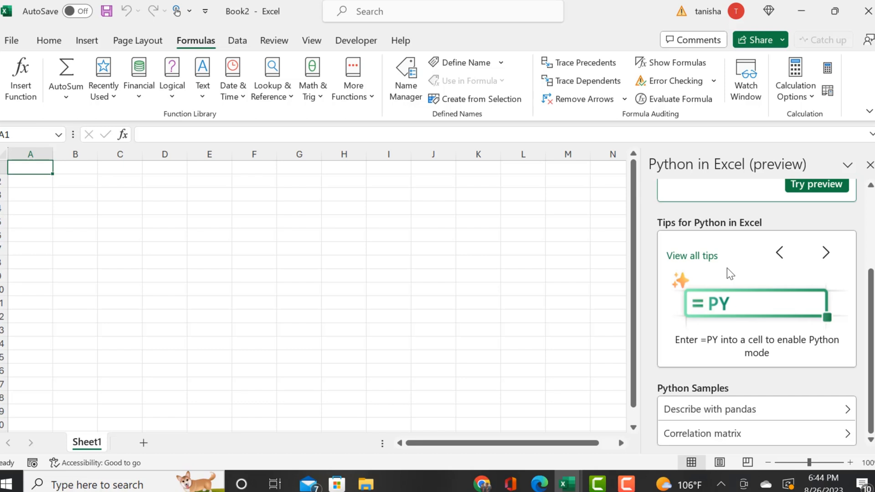
scroll(up, 3)
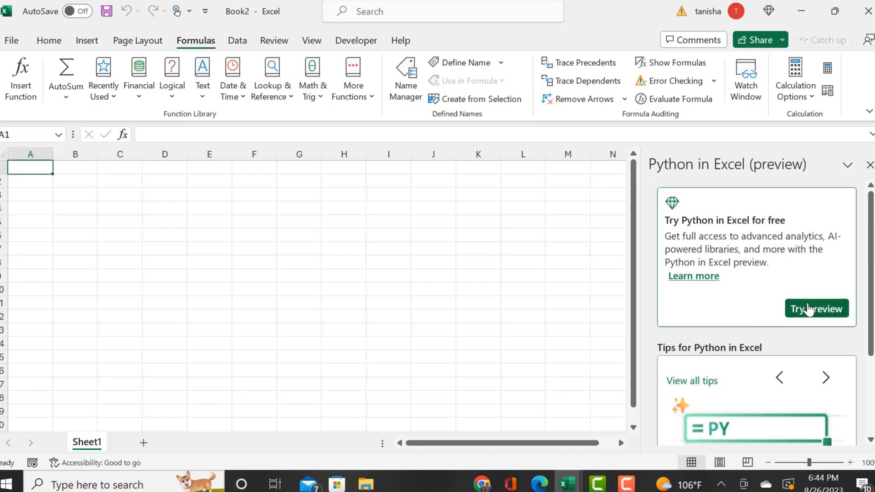
Step: Start the Python in Excel preview and step its feature tour through to the 'Well done!' tip
click(815, 309)
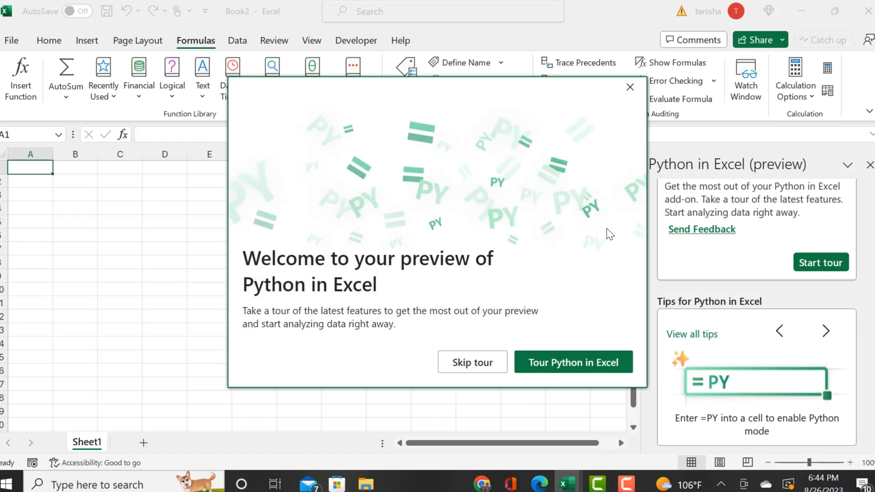
mouse_move(560, 369)
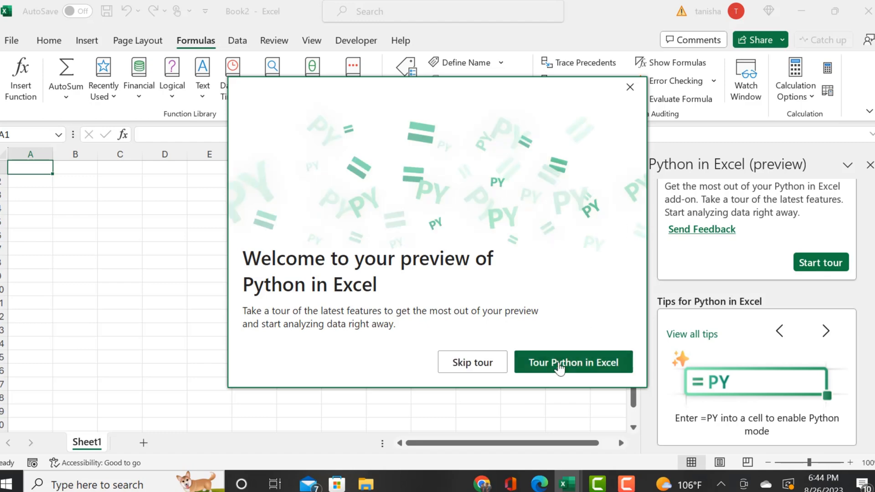
click(573, 362)
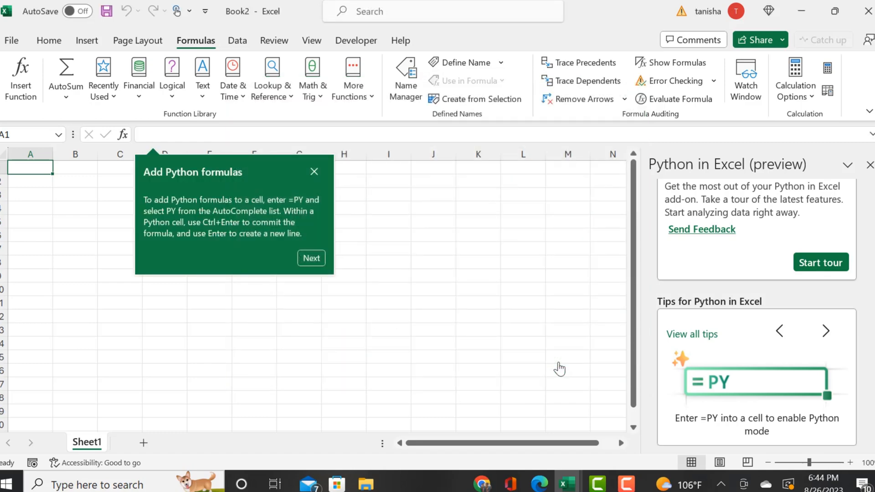
mouse_move(336, 280)
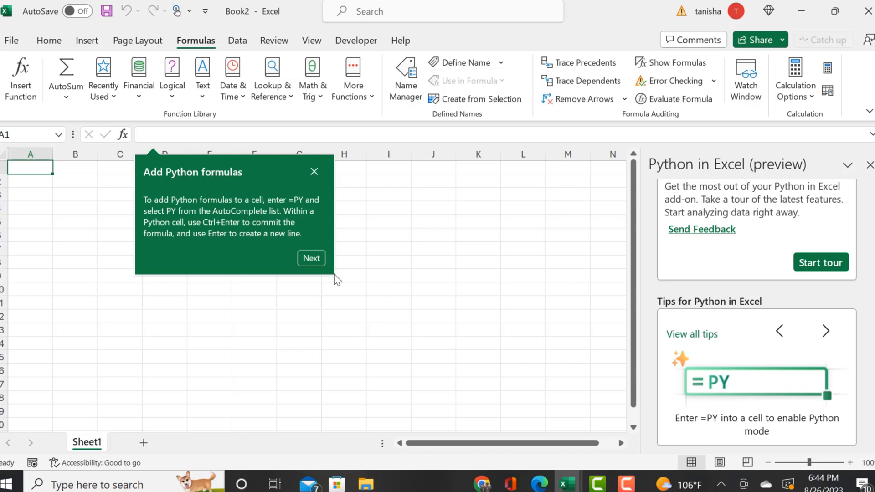
mouse_move(257, 227)
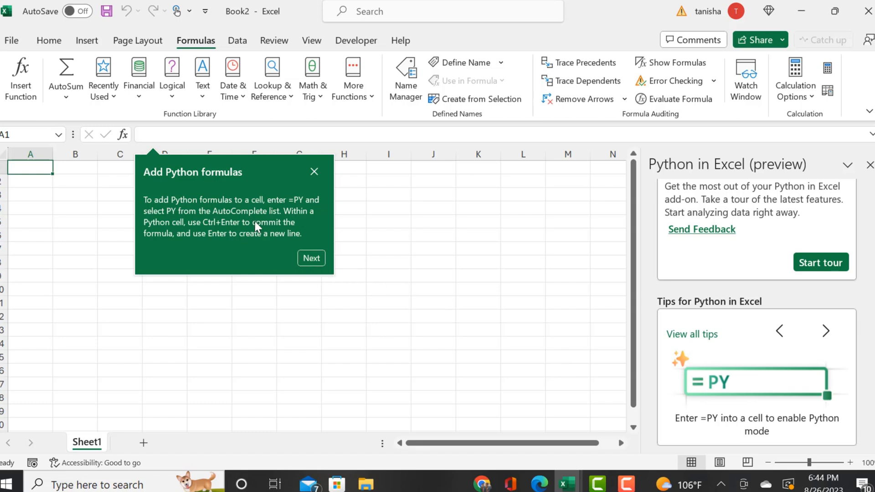
mouse_move(284, 229)
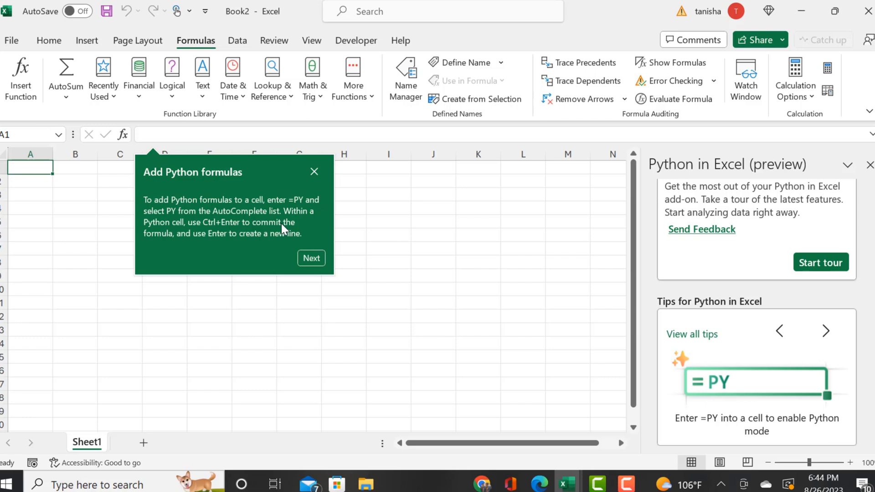
mouse_move(304, 257)
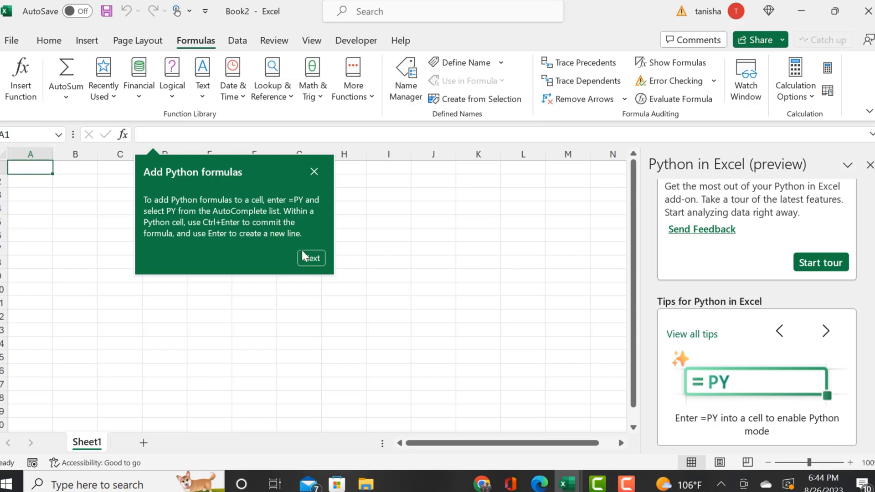
mouse_move(311, 259)
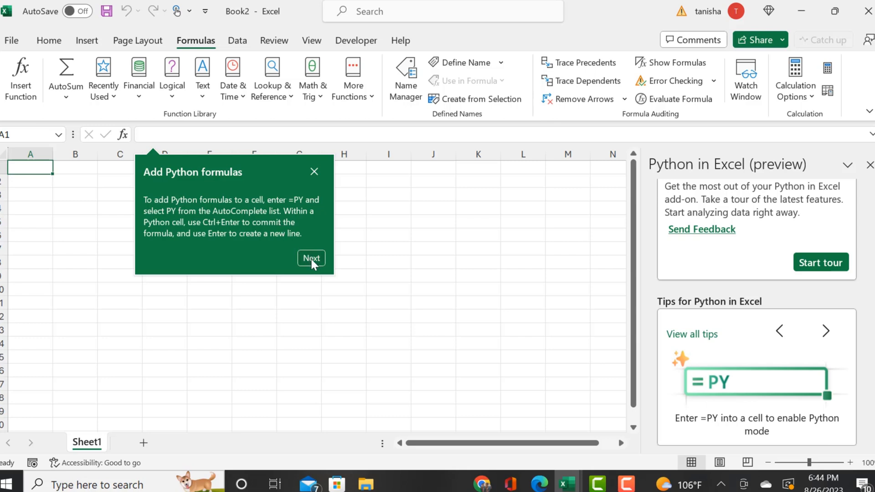
mouse_move(275, 248)
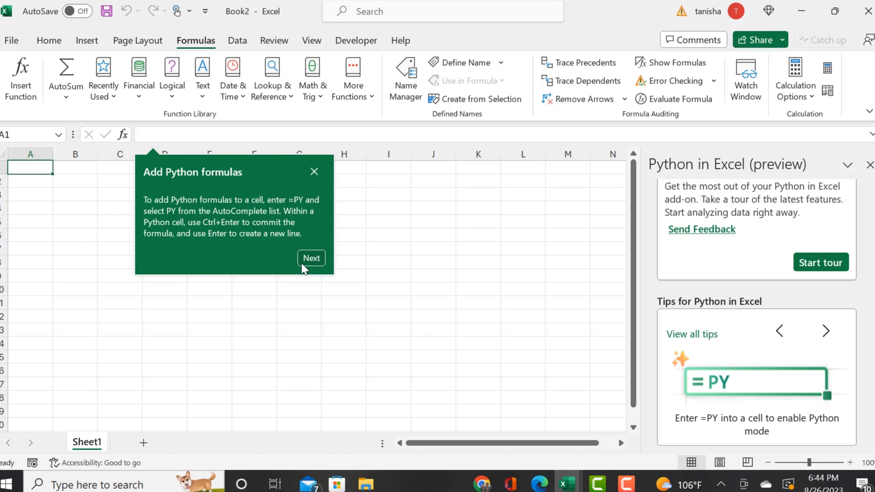
mouse_move(304, 263)
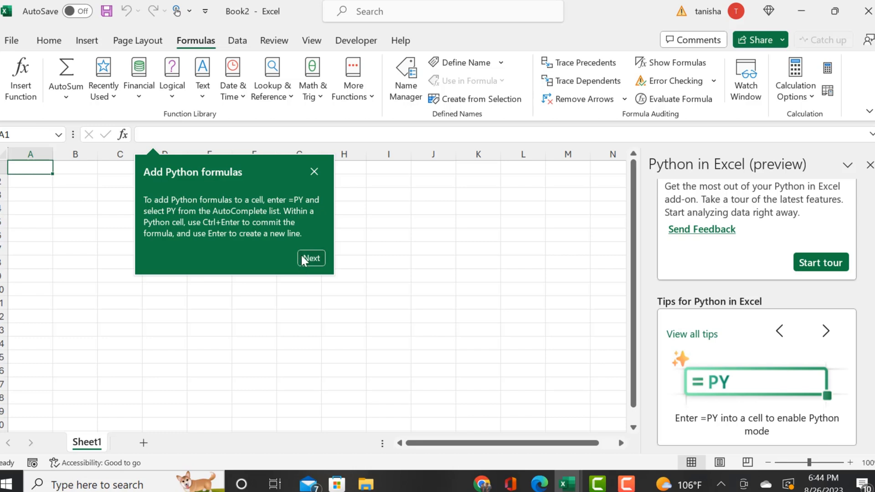
click(311, 258)
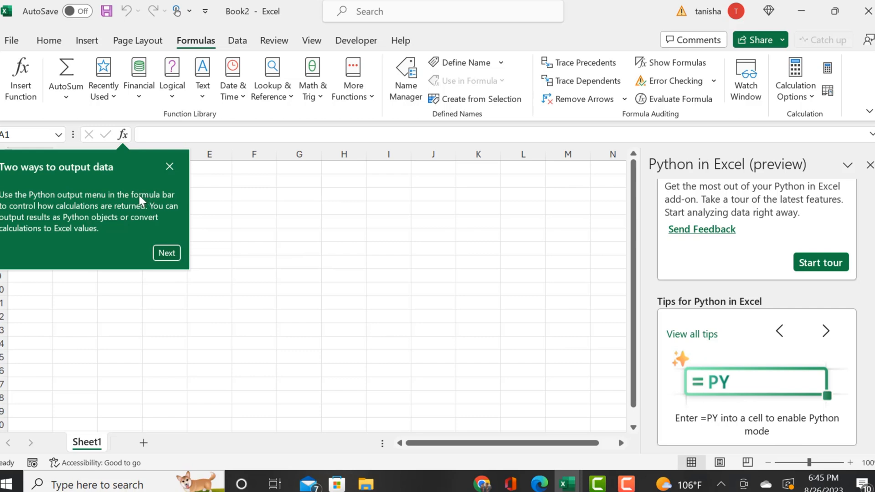
mouse_move(78, 218)
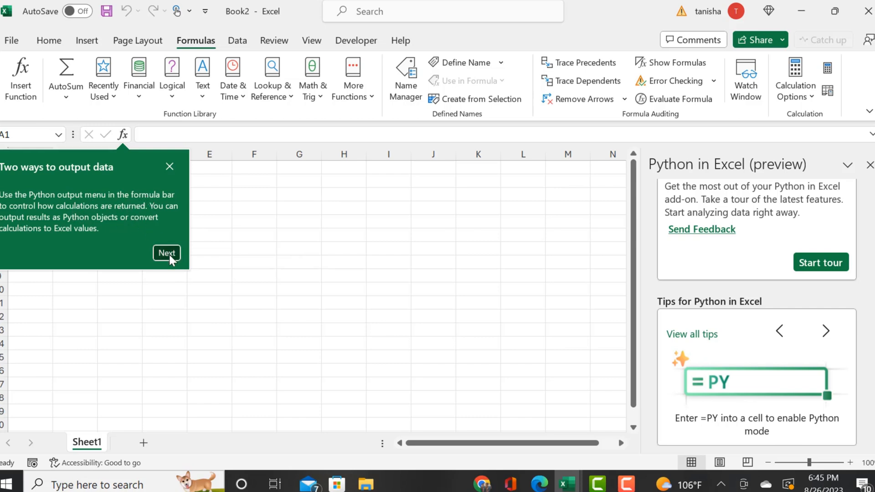
click(166, 253)
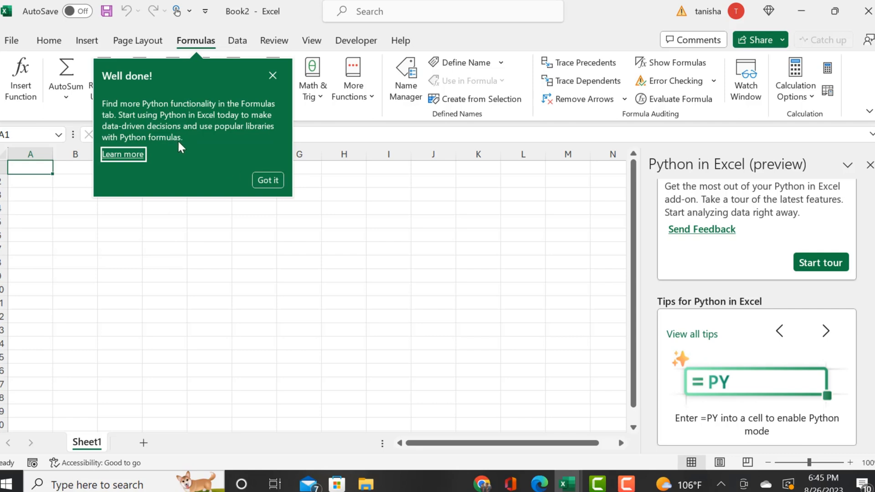
mouse_move(230, 131)
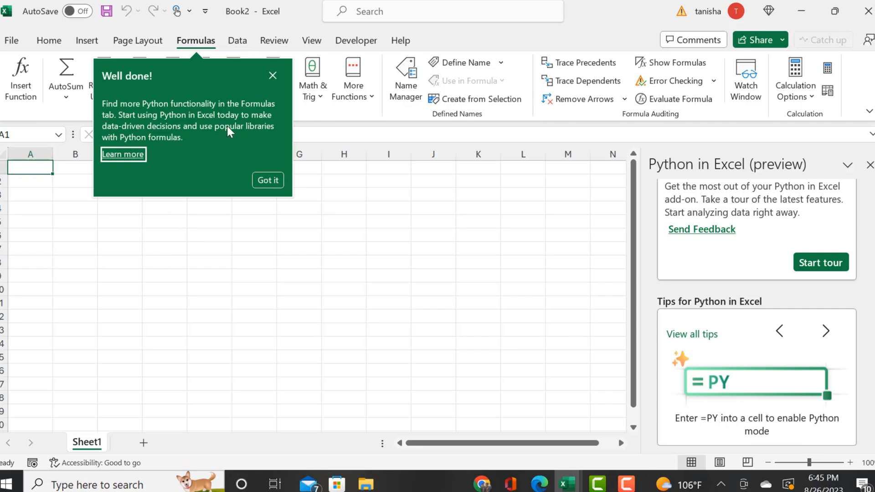
mouse_move(229, 141)
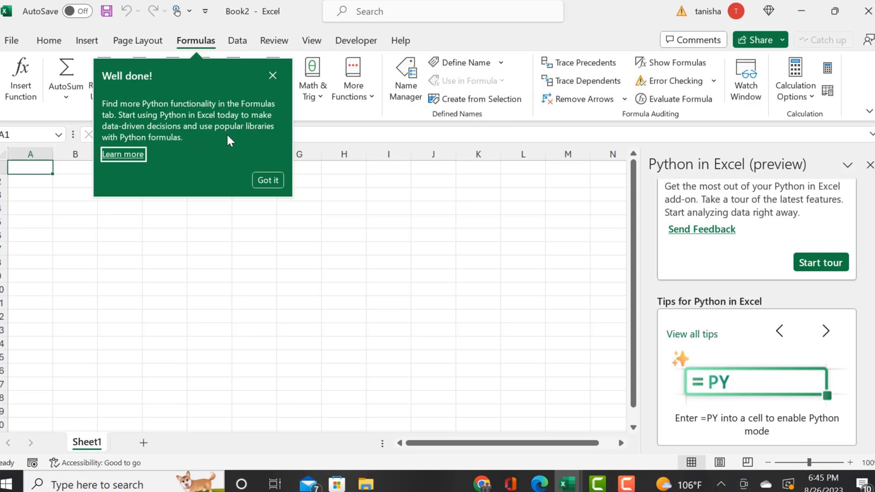
mouse_move(123, 162)
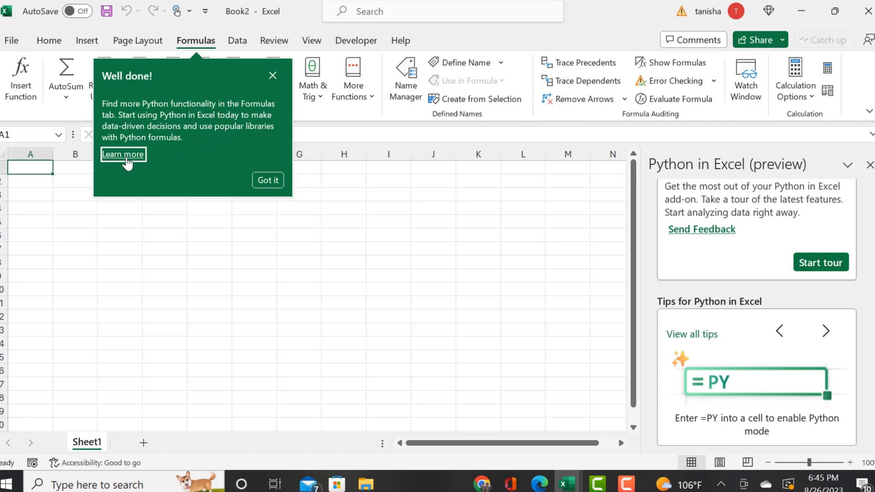
Step: Open the 'Getting started with Python in Excel' support article in Edge and read down to the =PY AutoComplete section
click(123, 155)
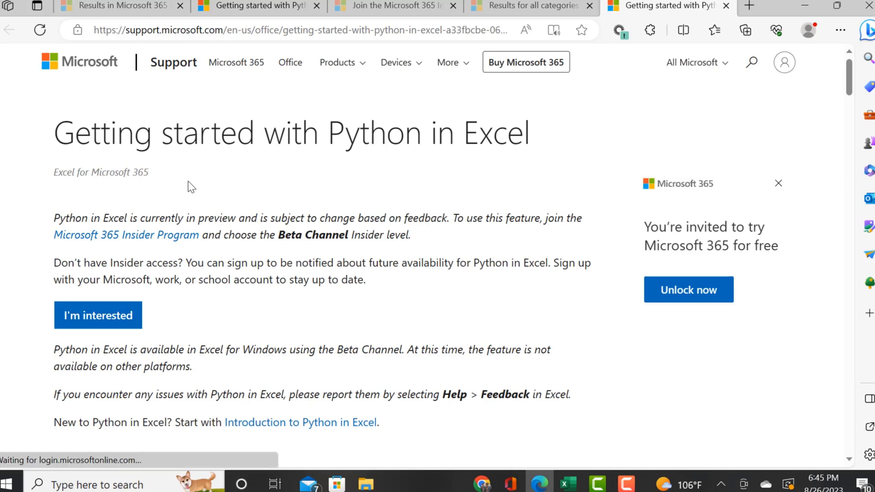
mouse_move(337, 136)
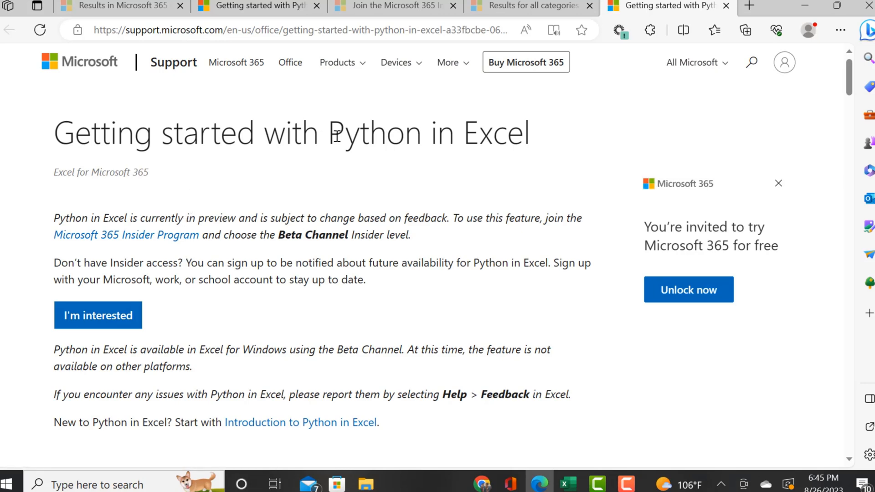
scroll(down, 3)
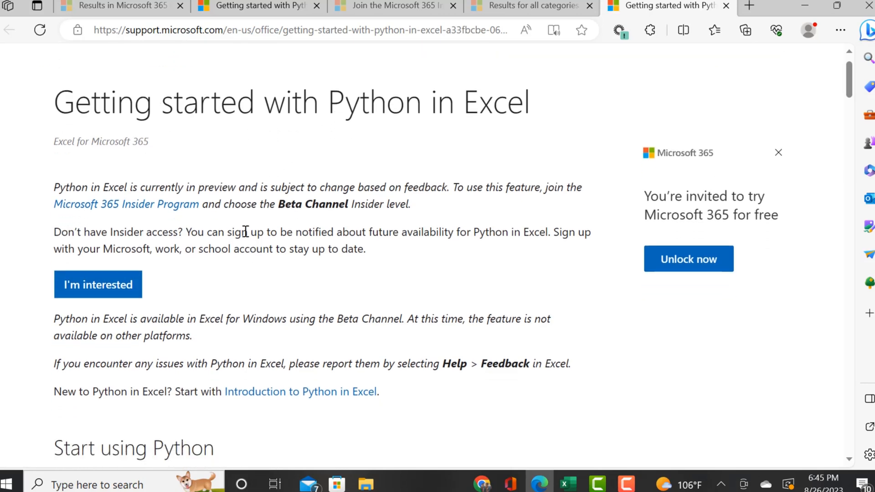
scroll(down, 3)
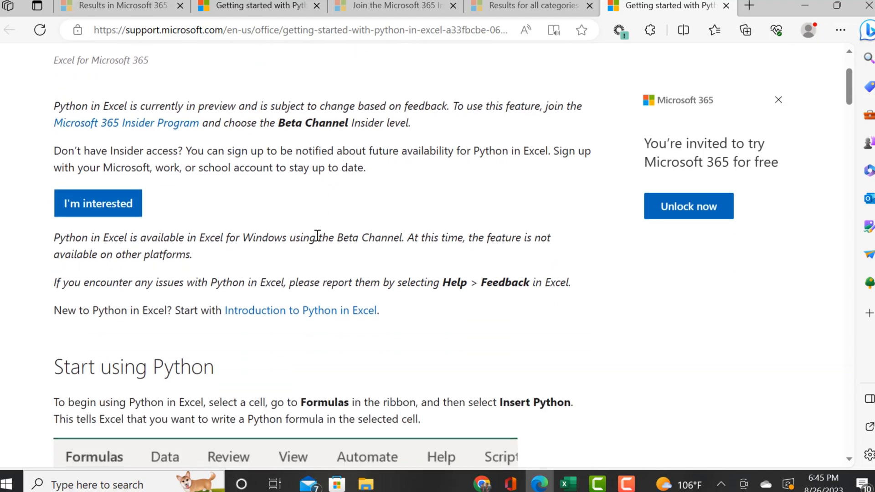
scroll(down, 3)
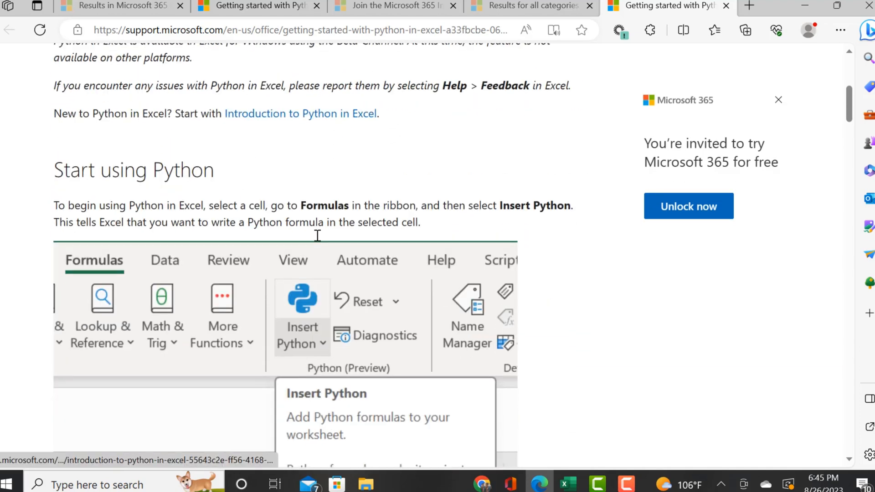
scroll(down, 3)
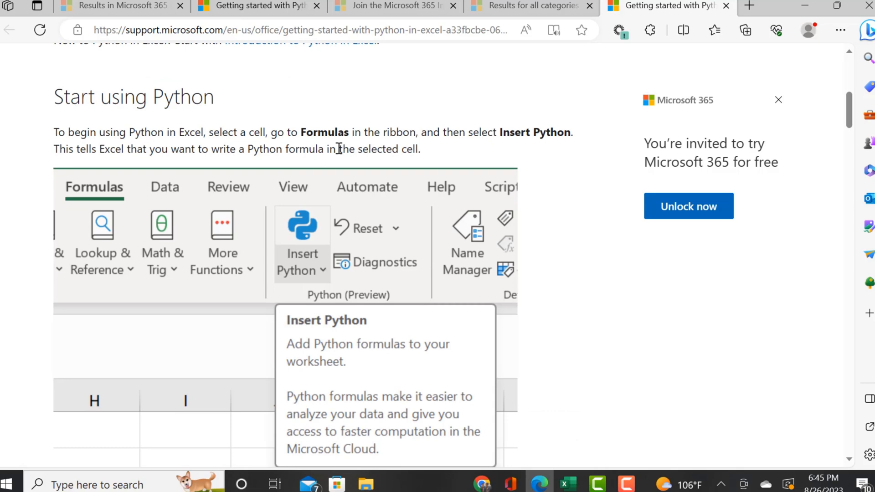
scroll(down, 3)
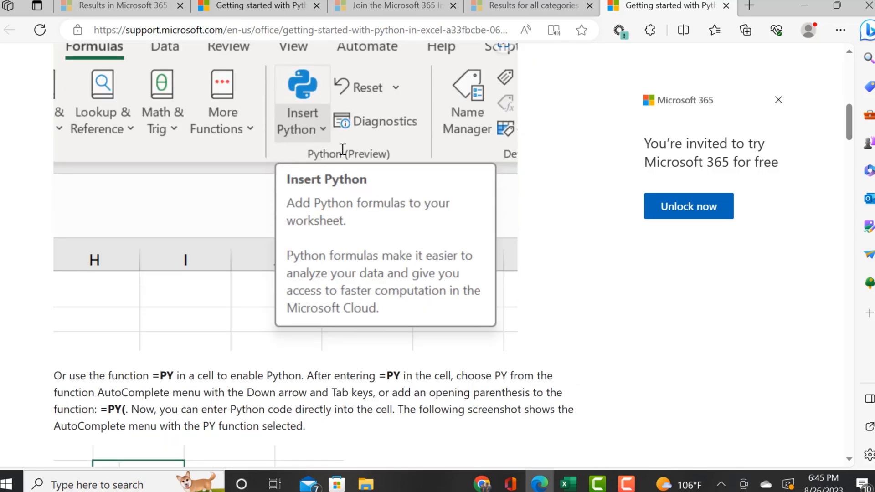
scroll(down, 3)
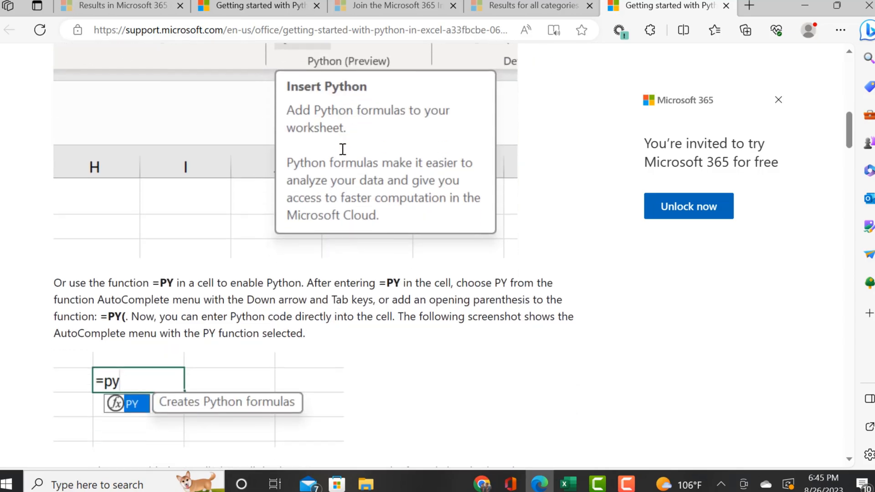
mouse_move(276, 279)
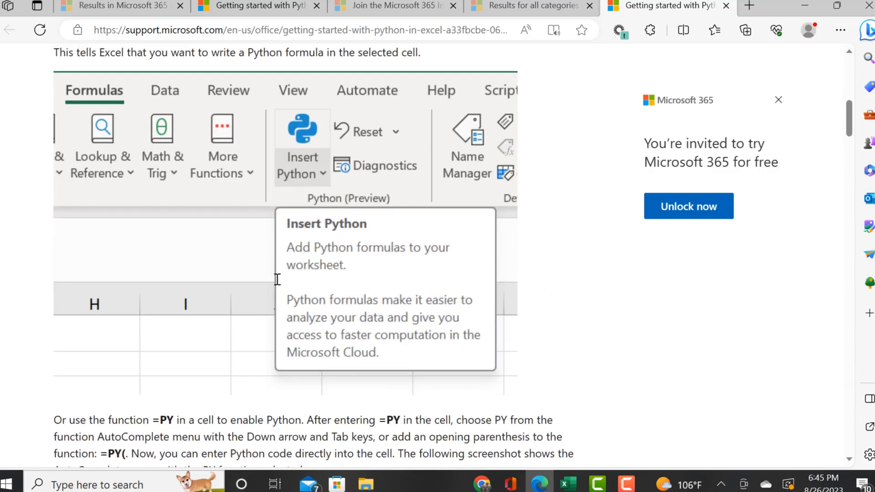
scroll(down, 3)
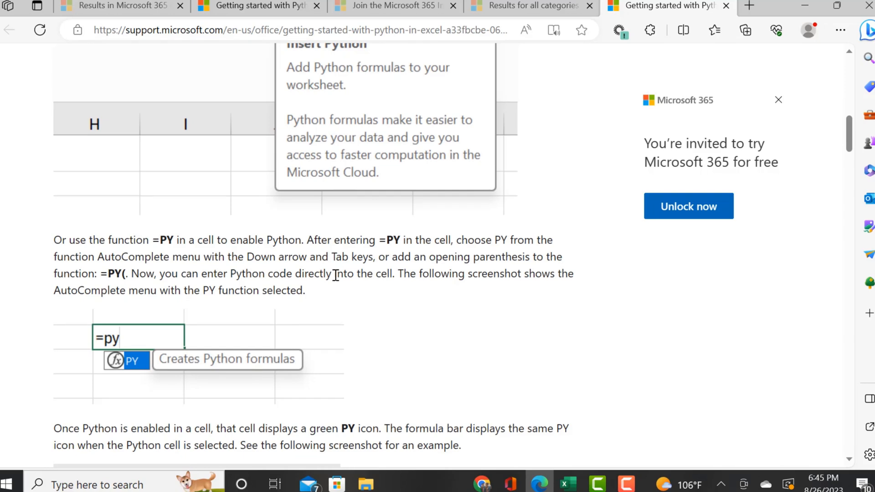
scroll(down, 3)
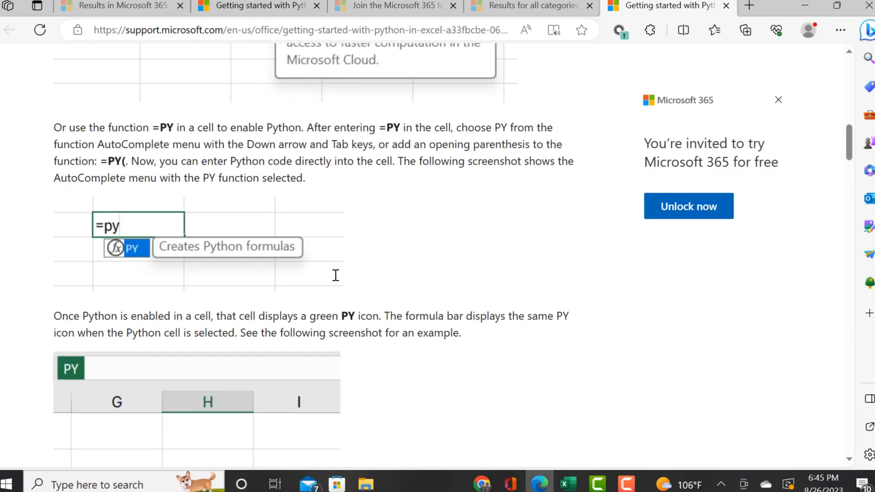
scroll(down, 3)
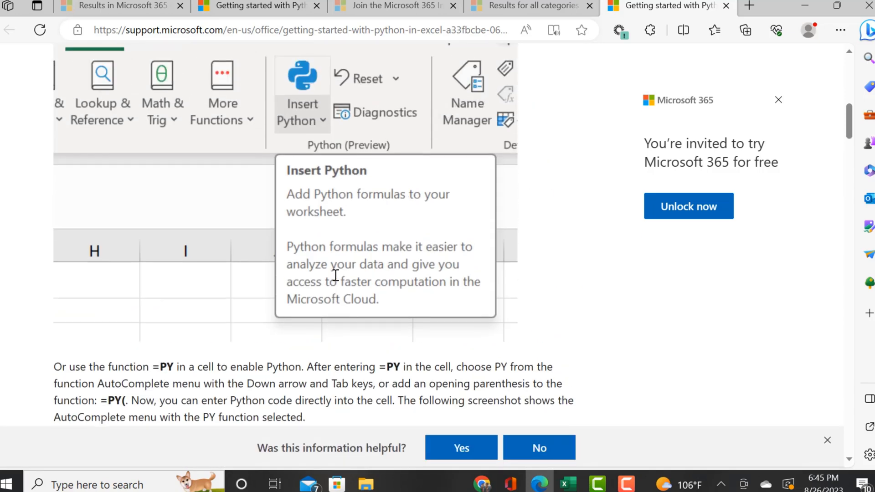
scroll(down, 3)
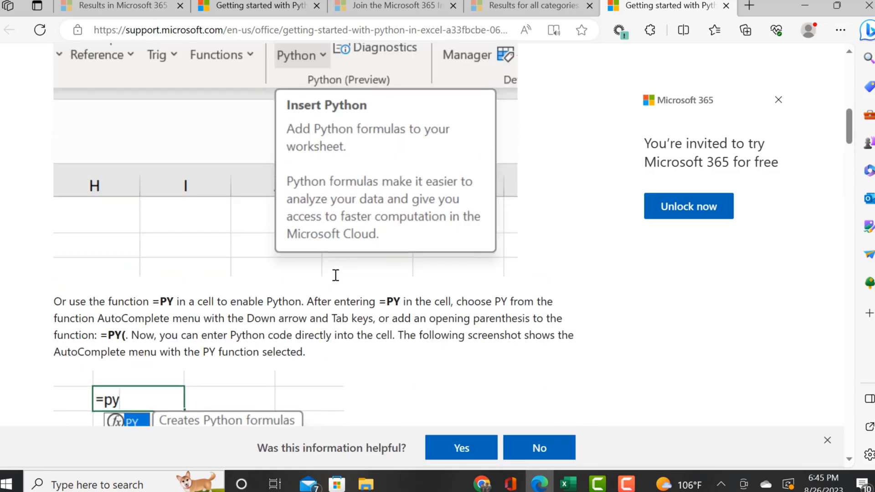
mouse_move(568, 484)
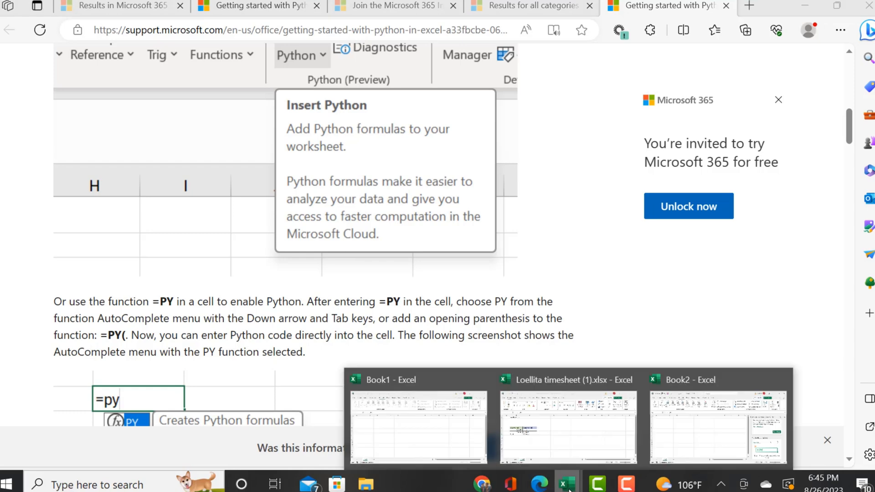
Step: Switch to Book2, dismiss the Python tip and begin typing =PY in cell A1
click(718, 426)
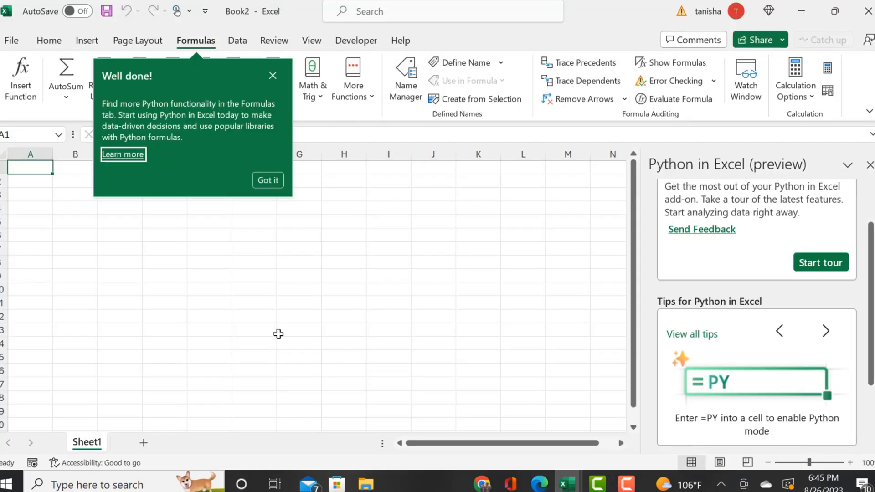
mouse_move(141, 248)
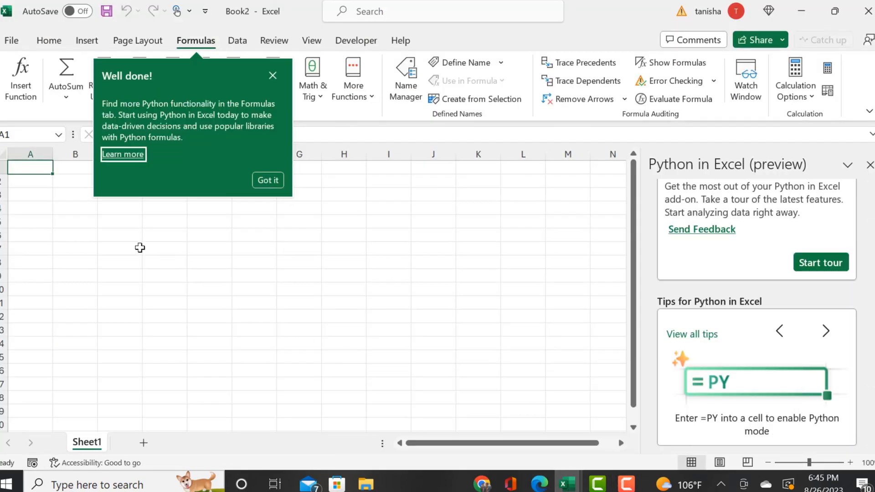
mouse_move(230, 186)
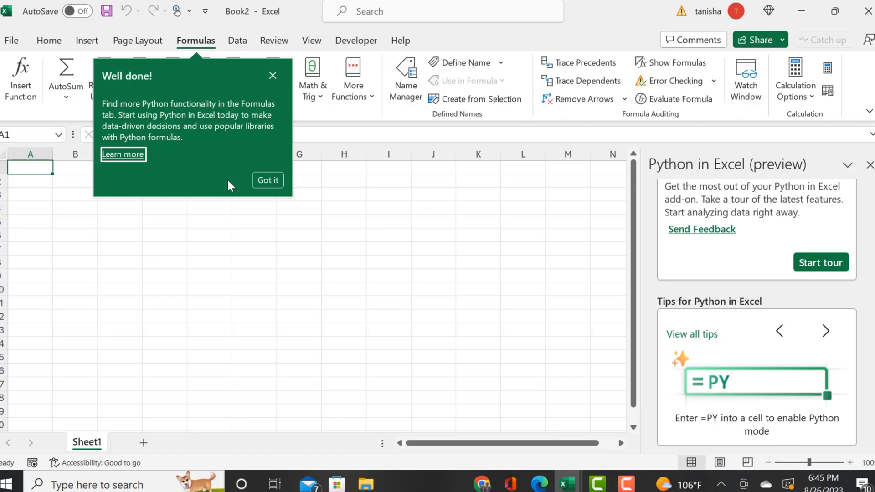
click(268, 179)
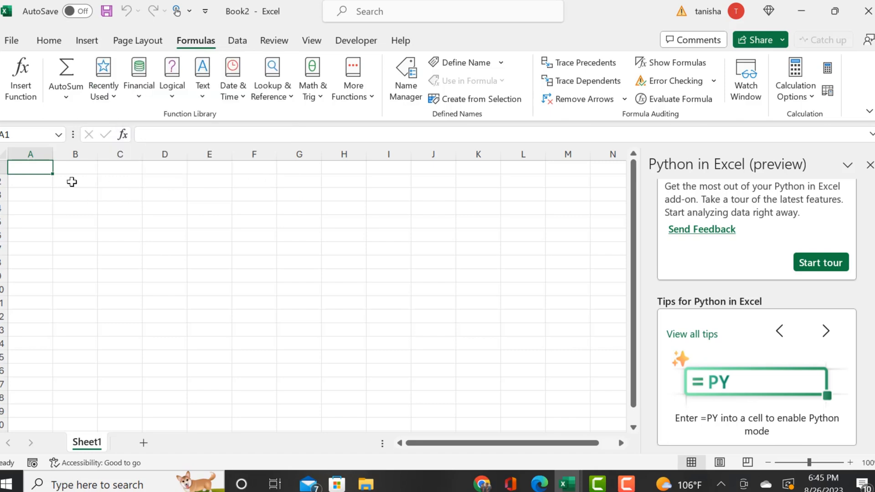
text(=P)
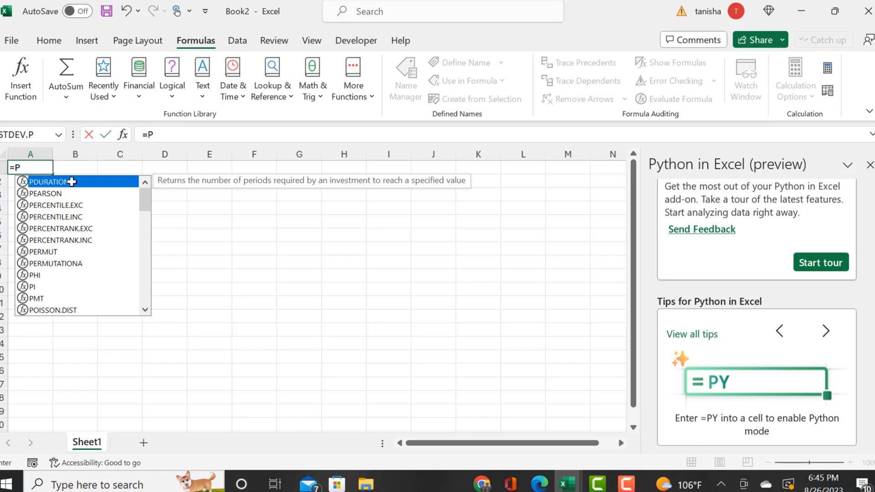
text(Y)
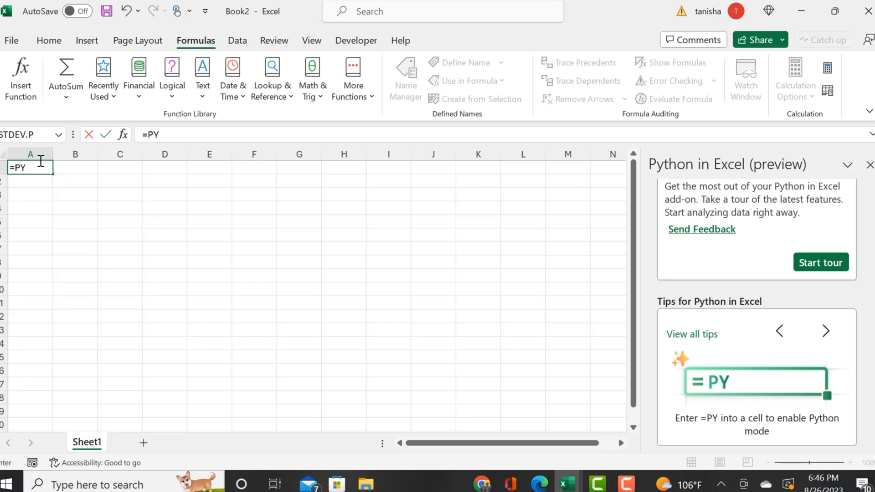
mouse_move(25, 213)
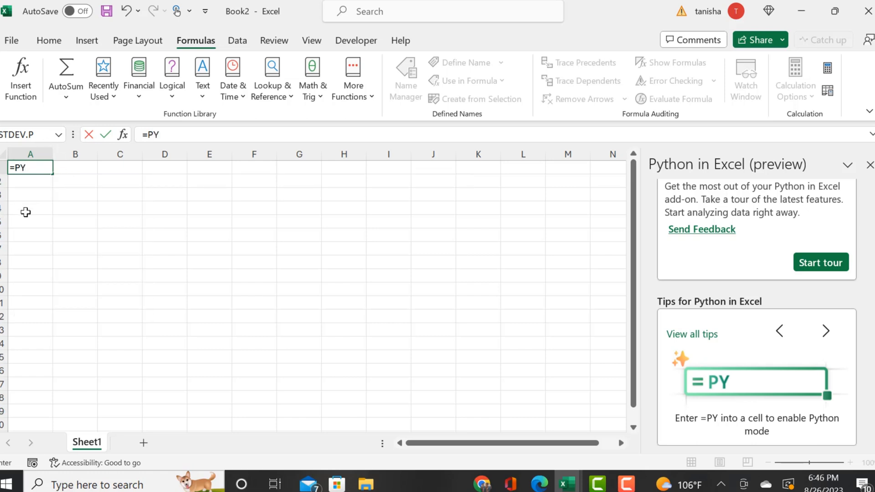
text(()
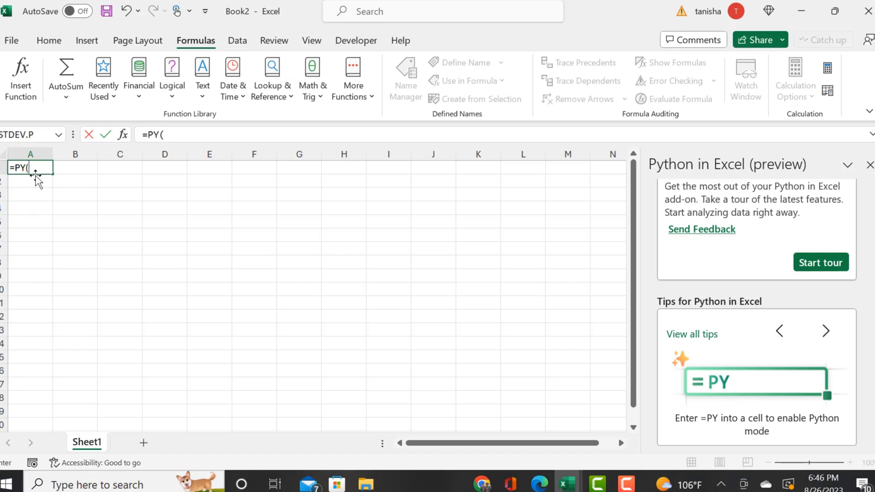
key(Backspace)
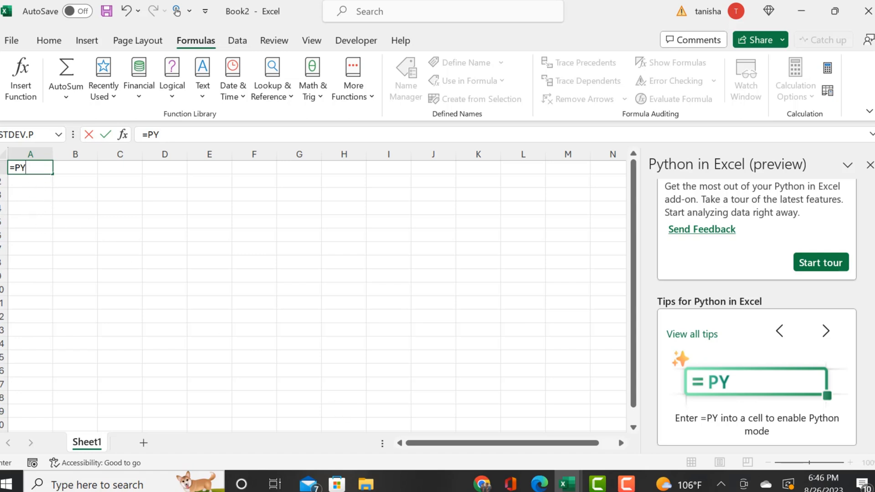
mouse_move(536, 484)
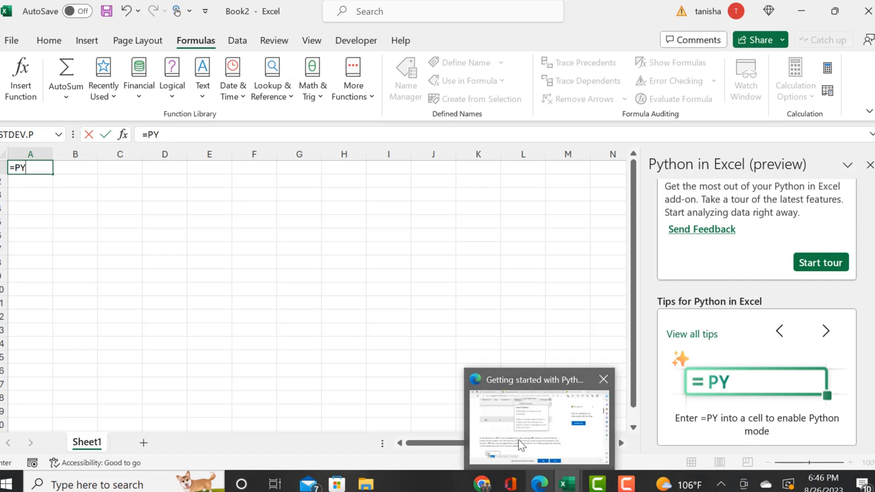
Step: Reread the article's Start using Python section on =PY AutoComplete and the green PY icon, then return to Book2
click(539, 424)
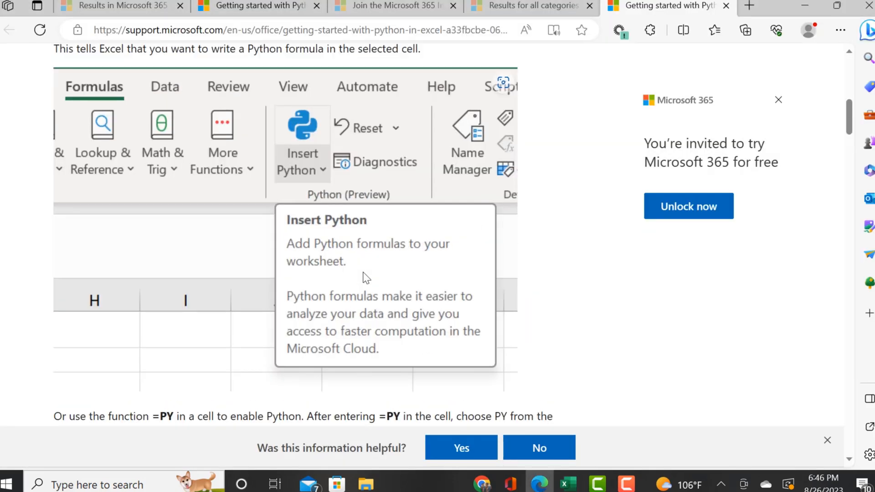
scroll(up, 3)
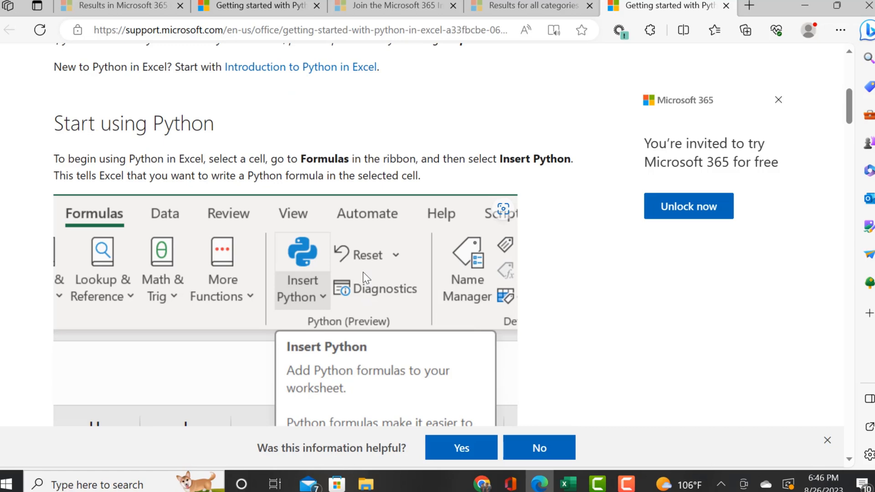
mouse_move(251, 163)
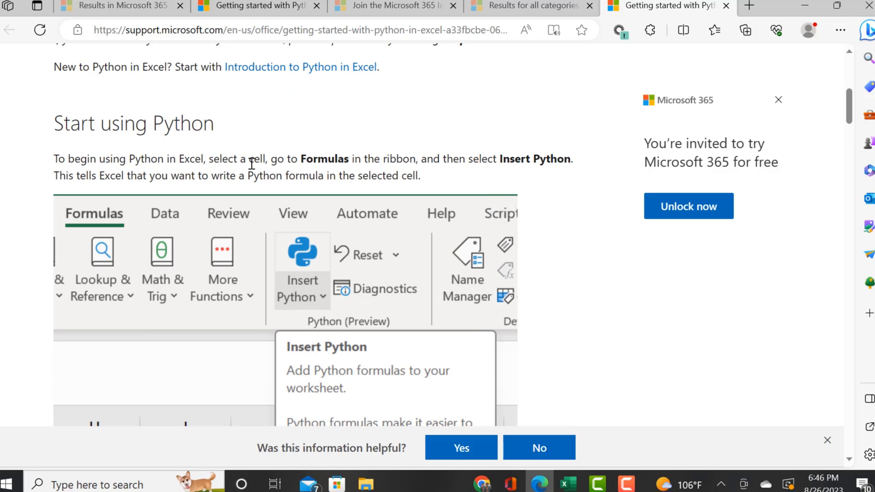
scroll(down, 3)
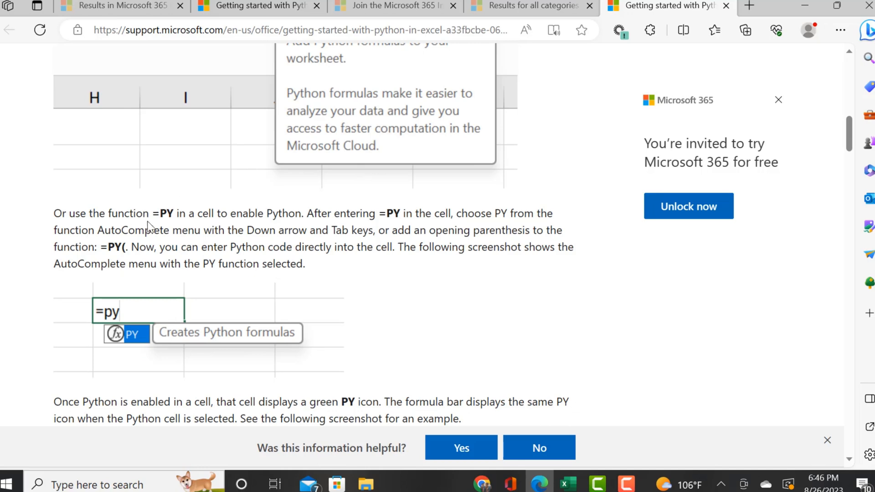
mouse_move(322, 227)
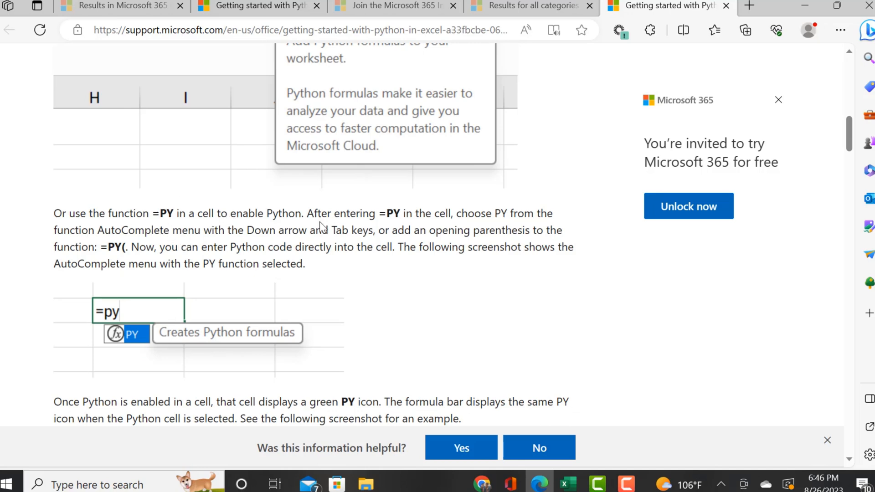
mouse_move(369, 225)
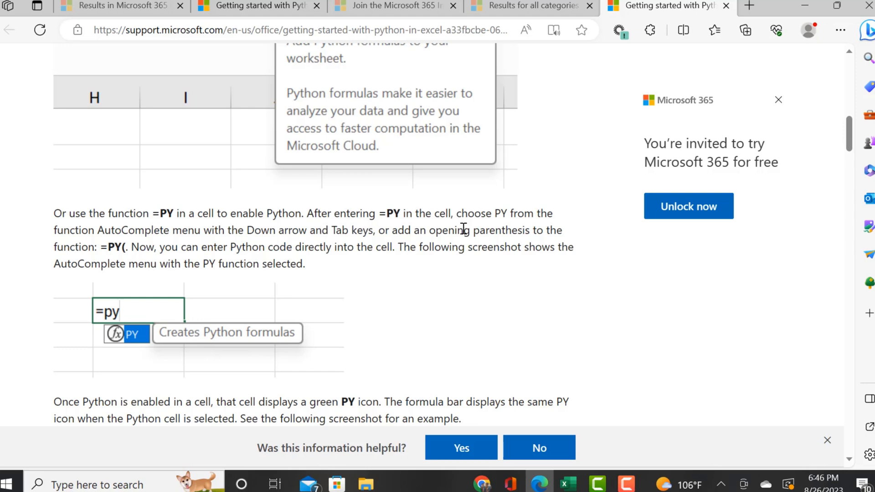
scroll(down, 3)
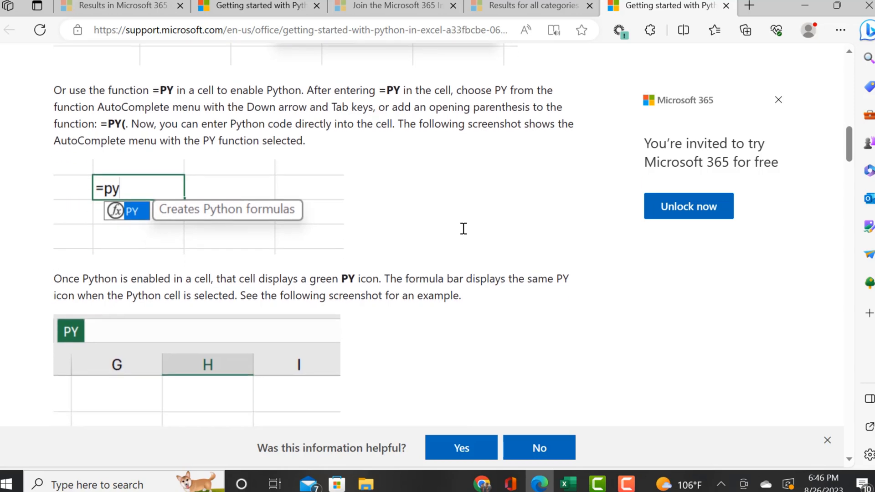
scroll(down, 3)
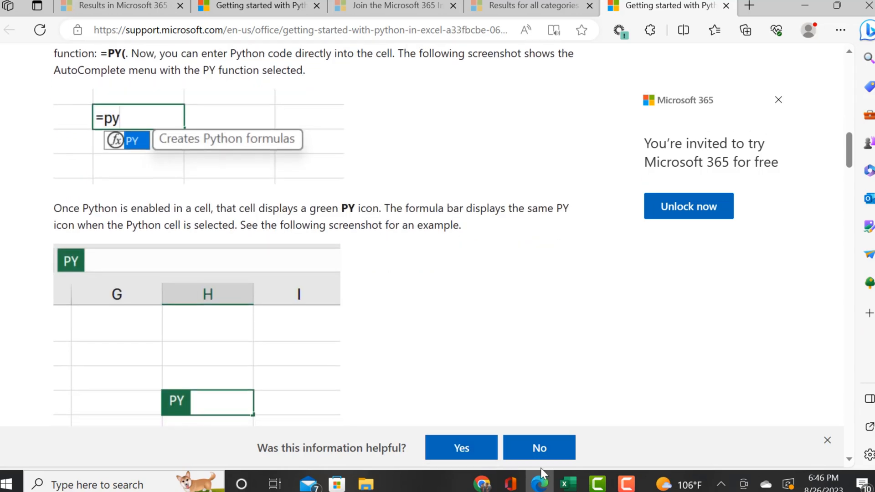
click(568, 484)
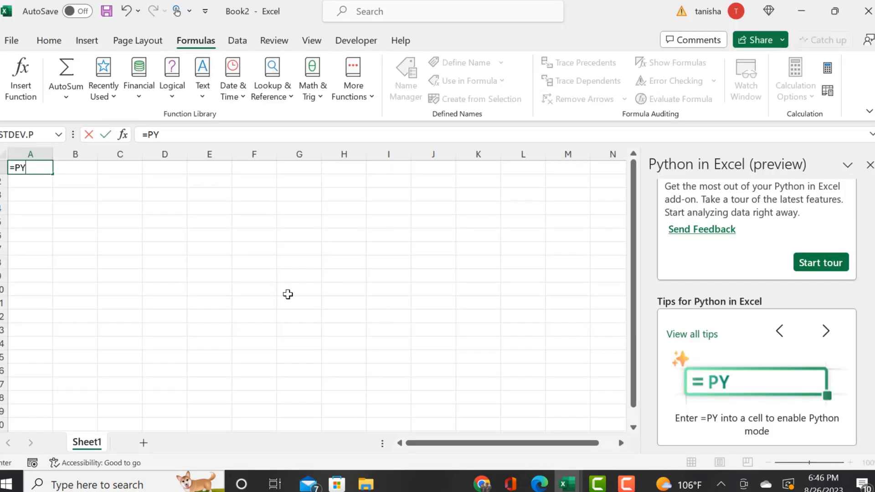
Step: Enter =py in cell A1, which returns a #NAME? error, and start entering =P again
key(Escape)
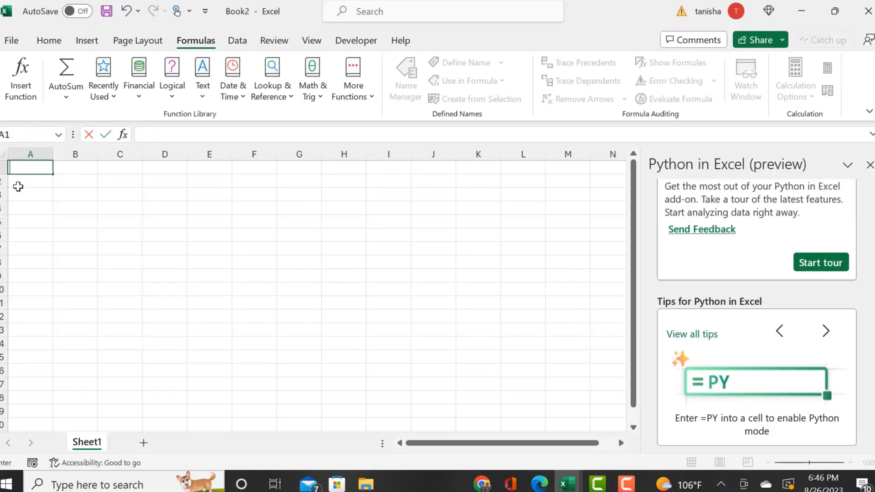
text(=py)
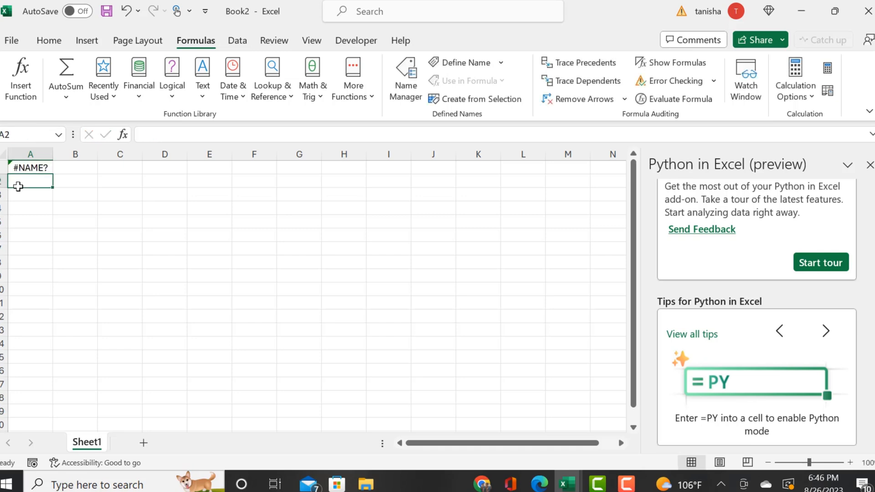
click(30, 167)
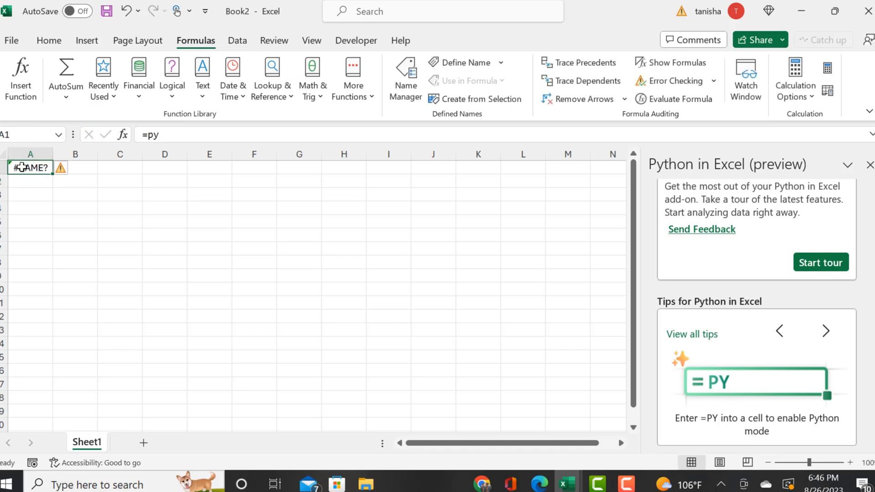
text(=P)
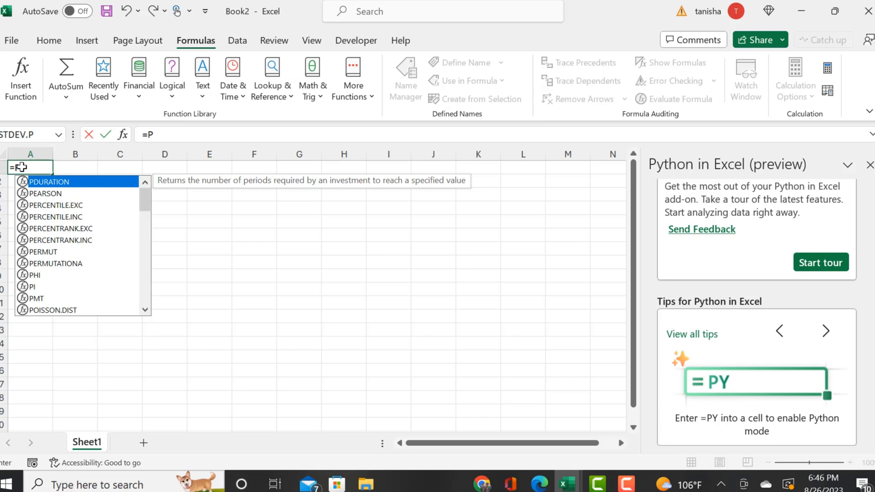
key(Return)
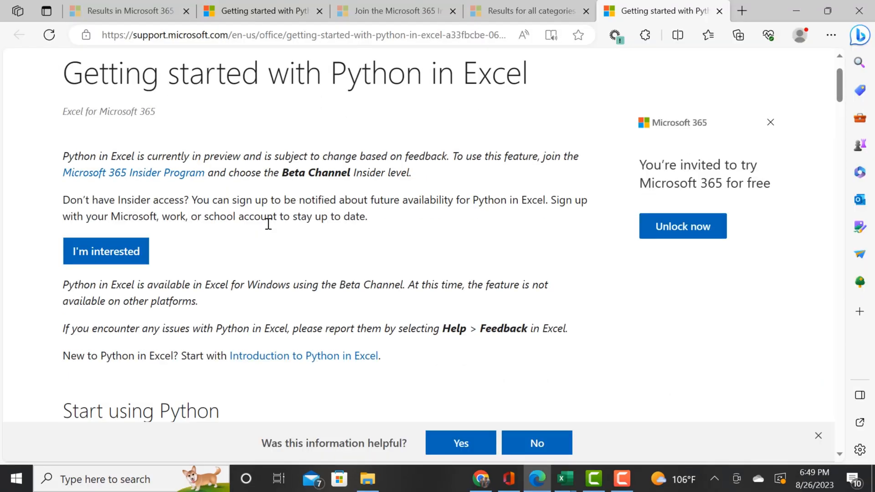
mouse_move(353, 231)
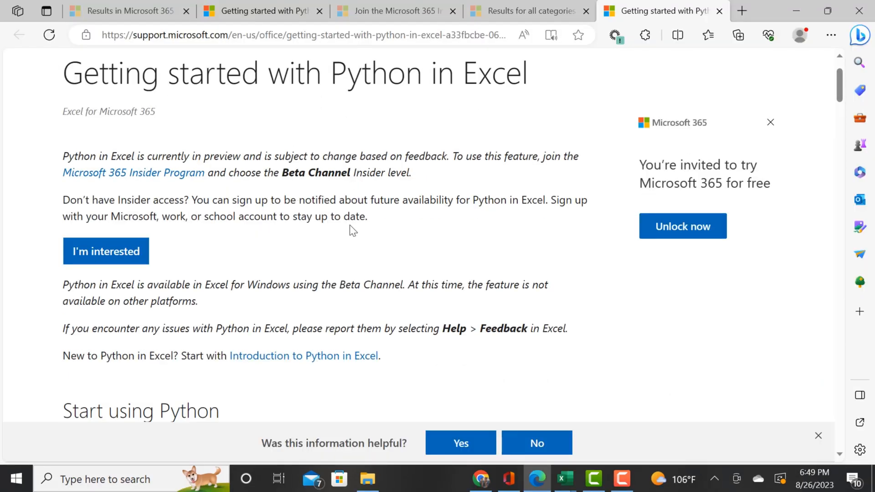
mouse_move(402, 207)
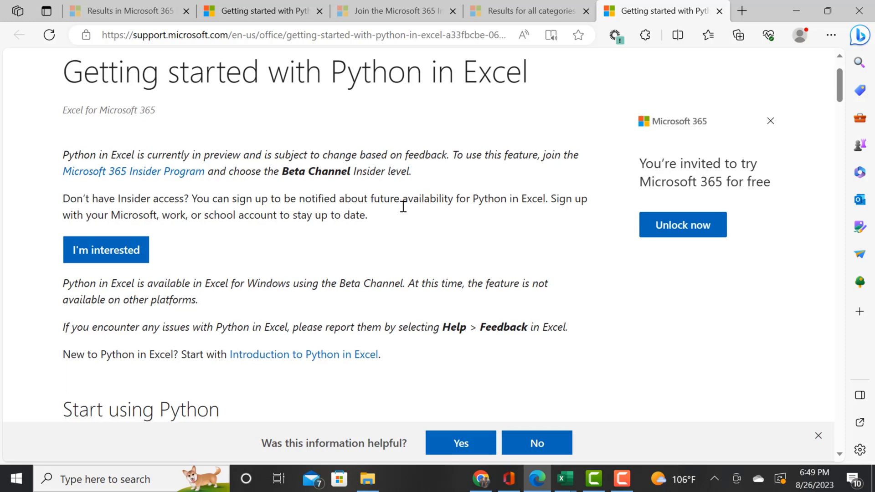
Step: From the getting-started guide, open the 'Introduction to Python in Excel' article
scroll(down, 3)
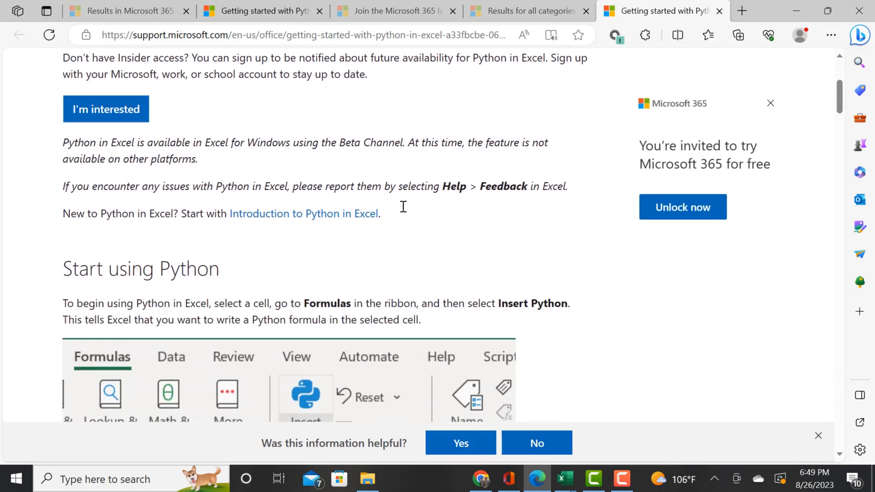
scroll(down, 3)
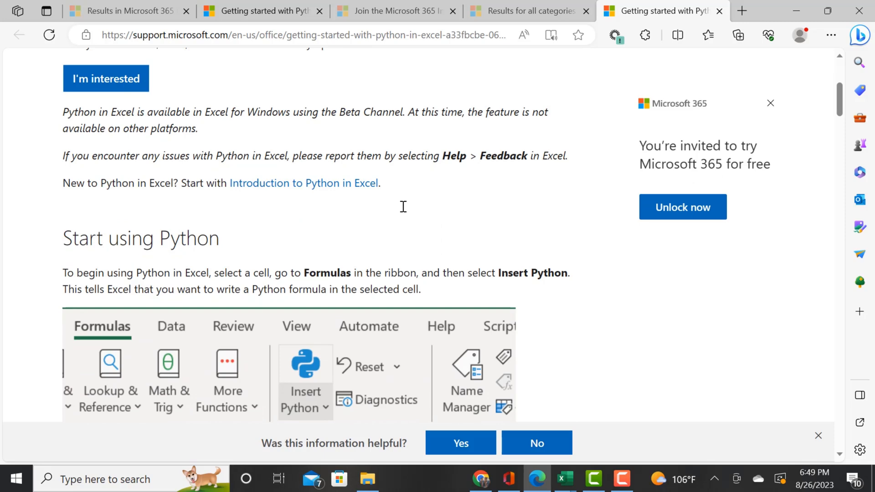
click(304, 183)
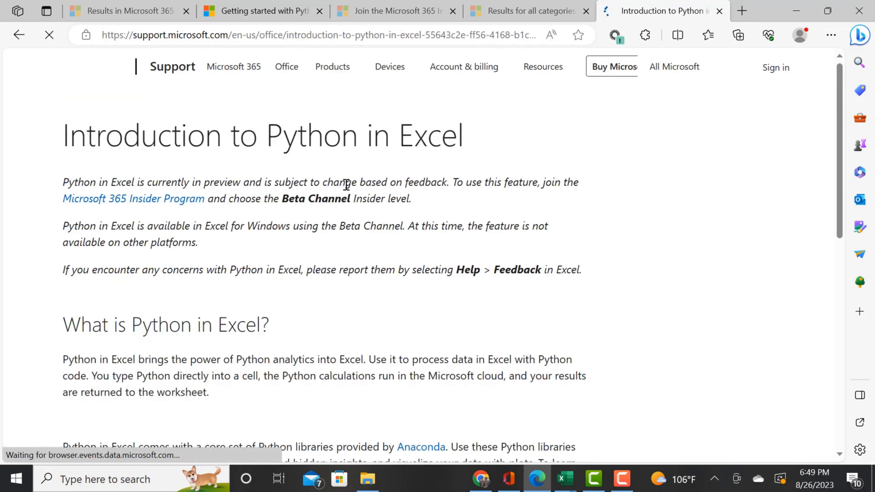
scroll(down, 3)
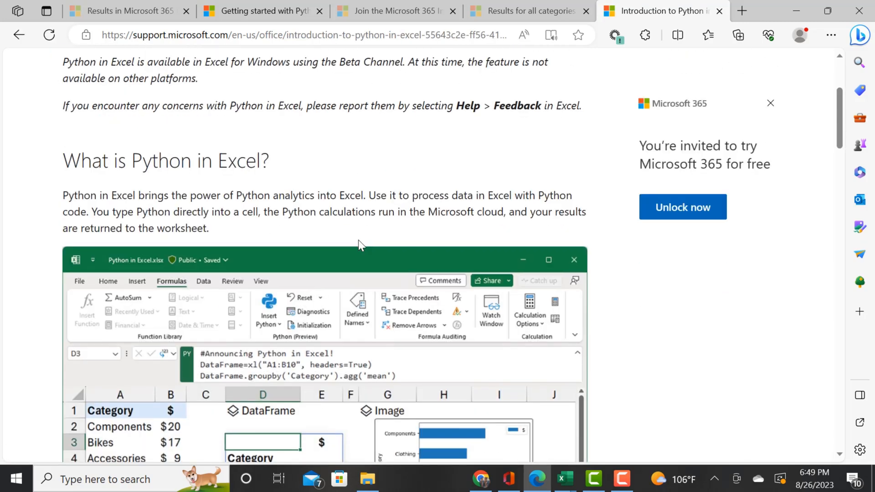
scroll(up, 3)
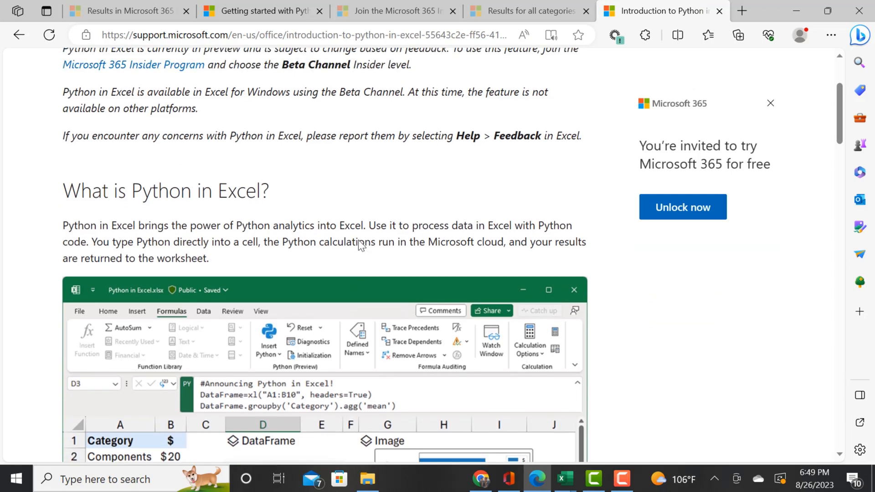
scroll(down, 3)
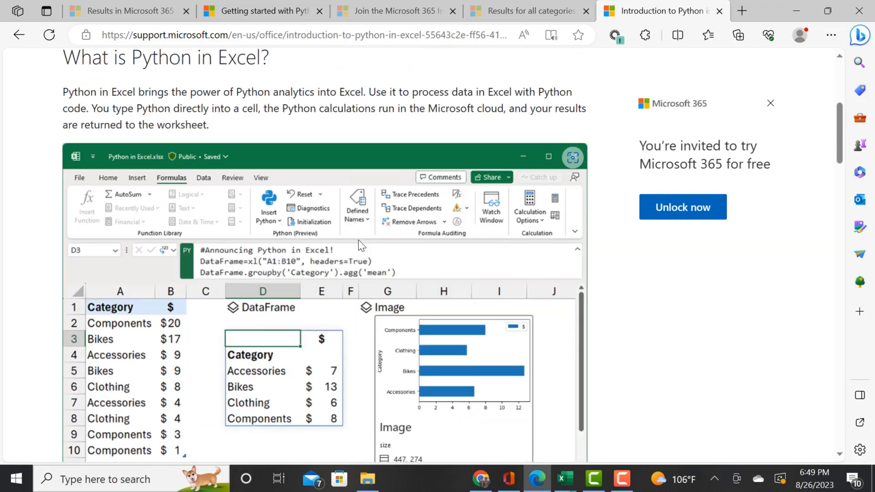
mouse_move(287, 127)
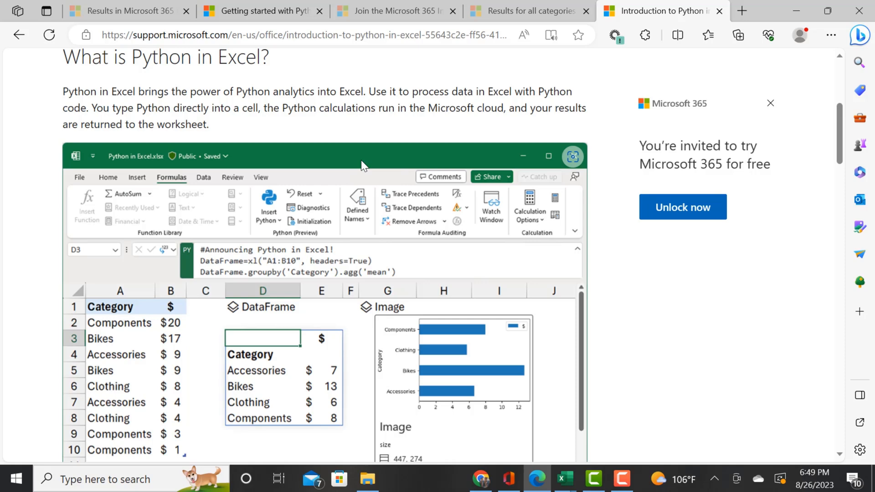
Step: Read down the Introduction article through its preview steps to the Platform availability section
scroll(down, 3)
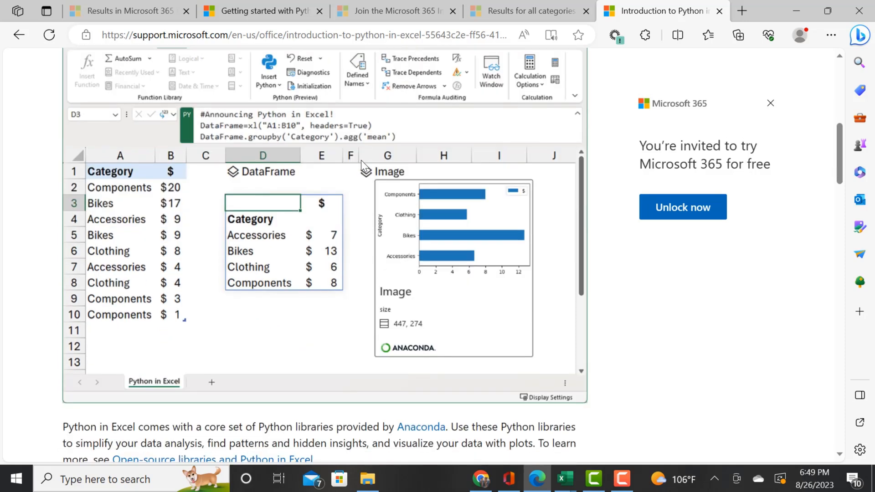
scroll(up, 3)
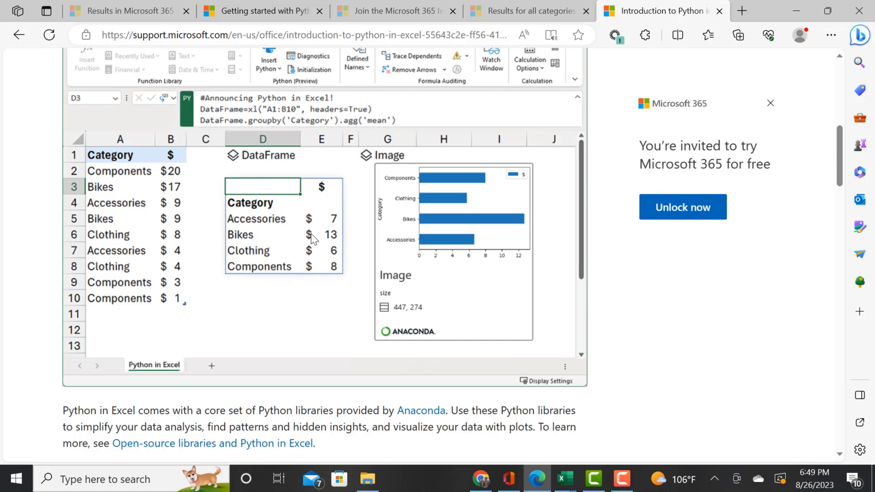
scroll(down, 3)
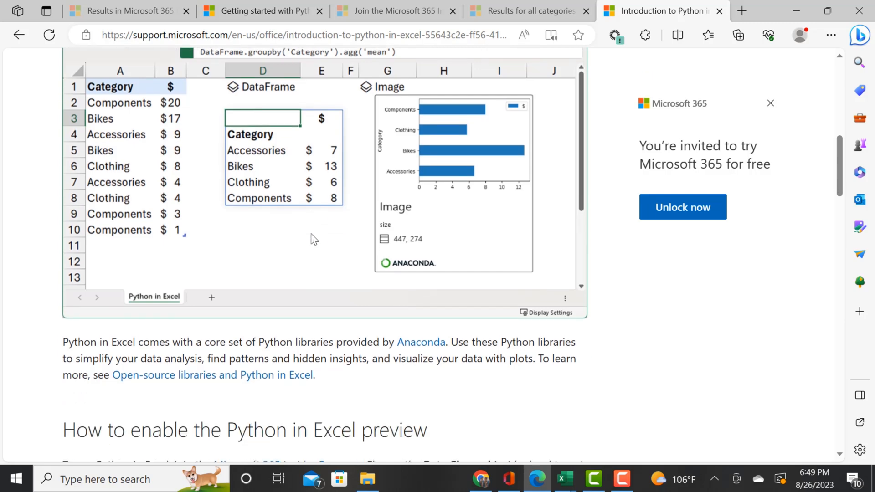
scroll(down, 3)
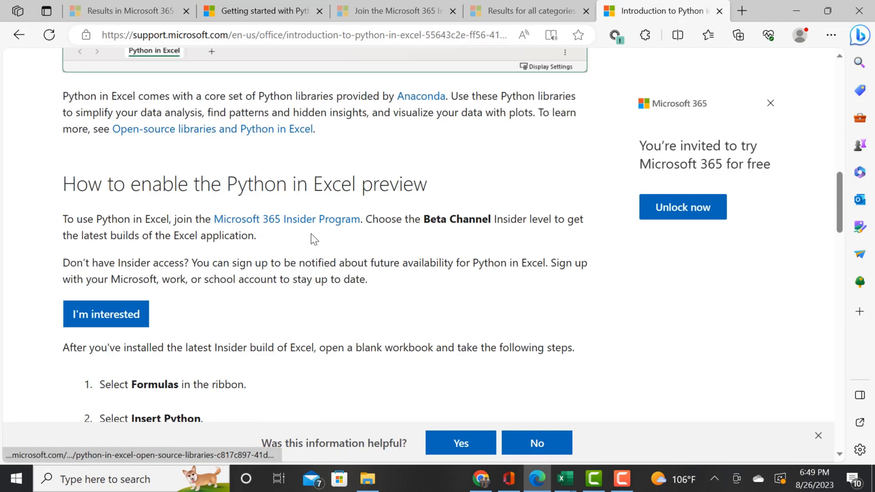
scroll(down, 3)
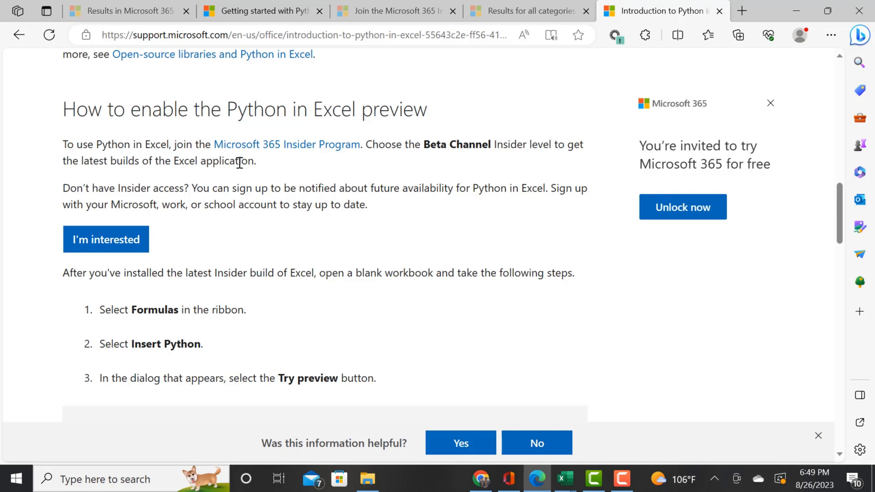
mouse_move(383, 217)
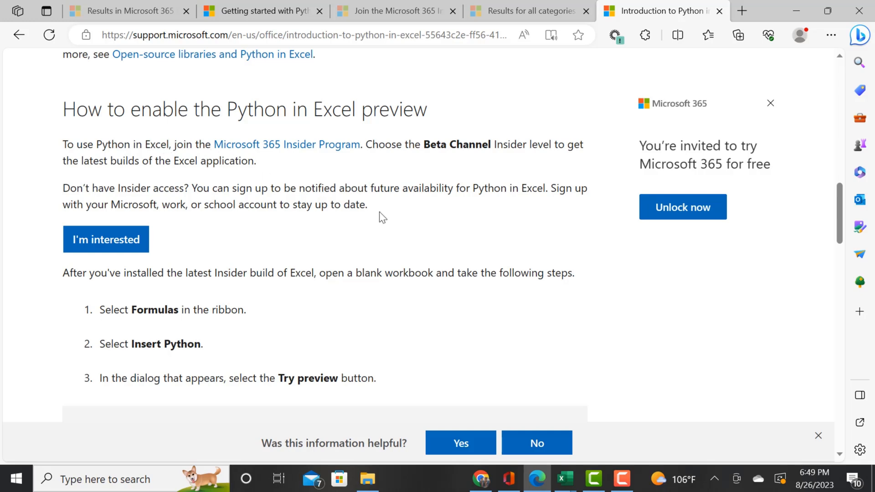
scroll(down, 3)
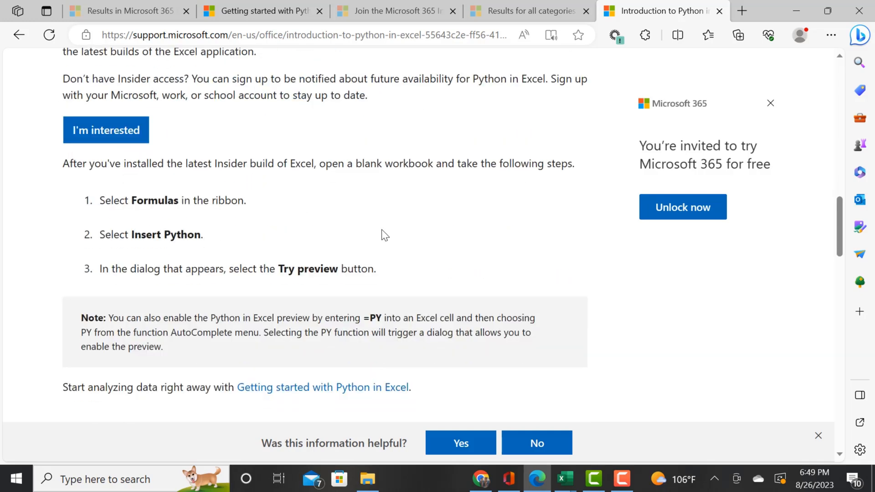
scroll(down, 3)
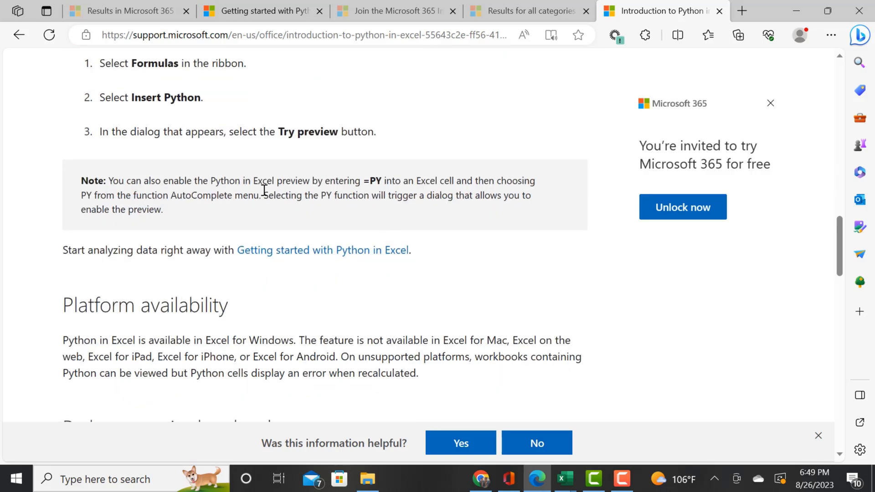
mouse_move(271, 197)
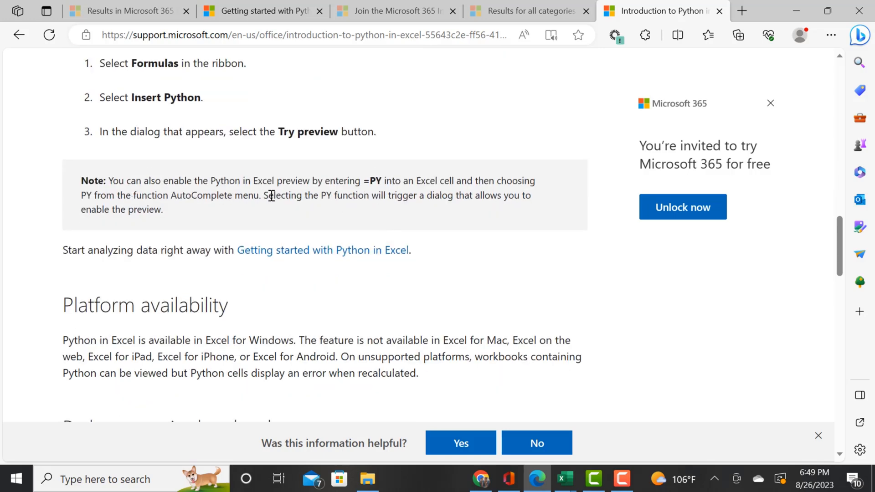
mouse_move(468, 190)
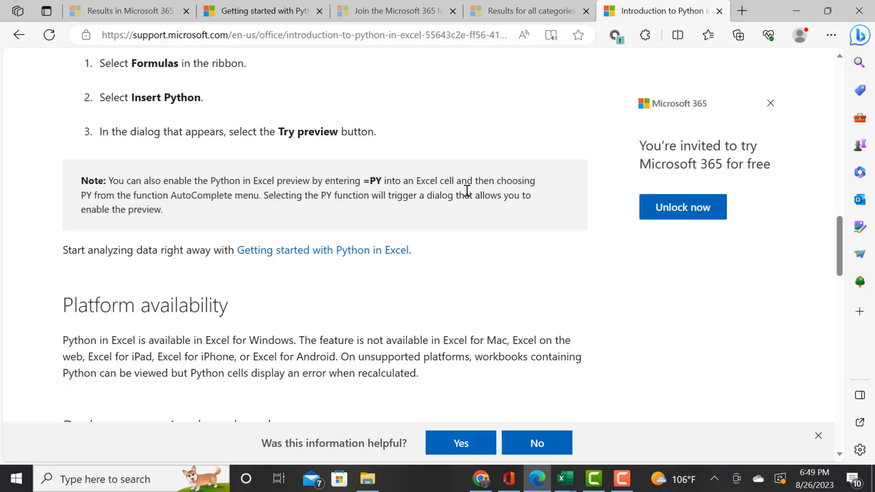
mouse_move(380, 271)
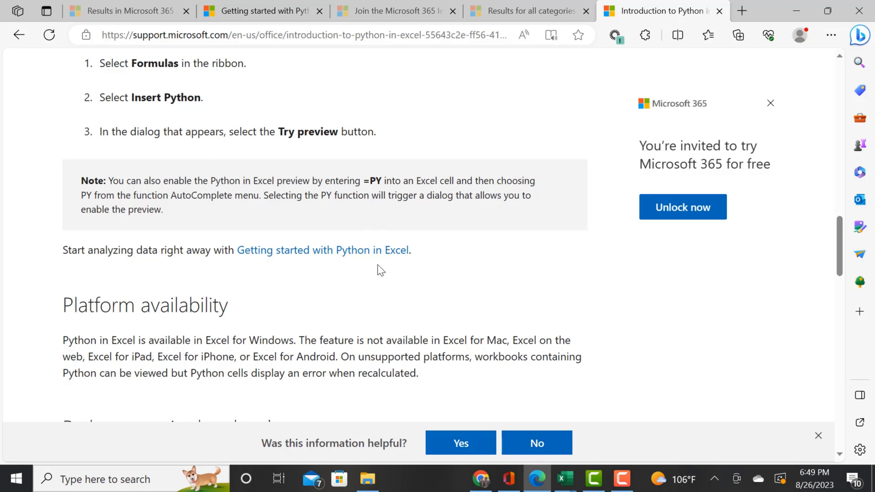
scroll(down, 3)
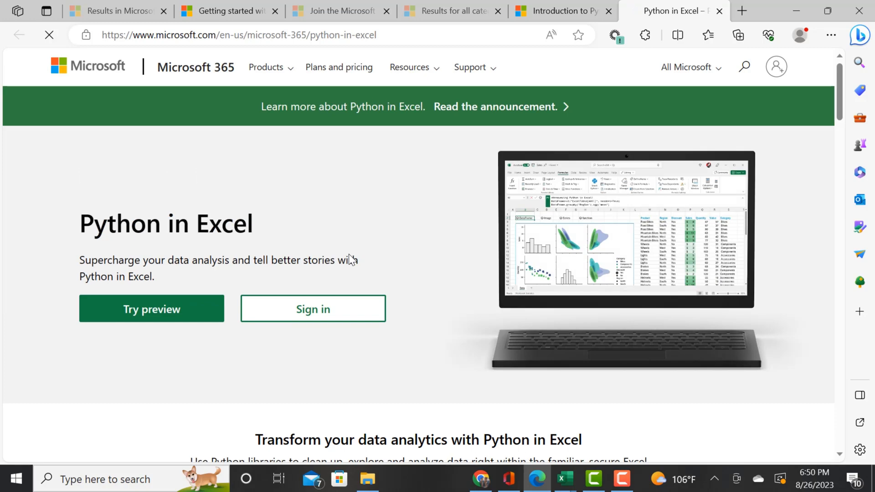
Step: Scroll the Microsoft 365 Python in Excel product page past the video to its four feature cards
scroll(down, 3)
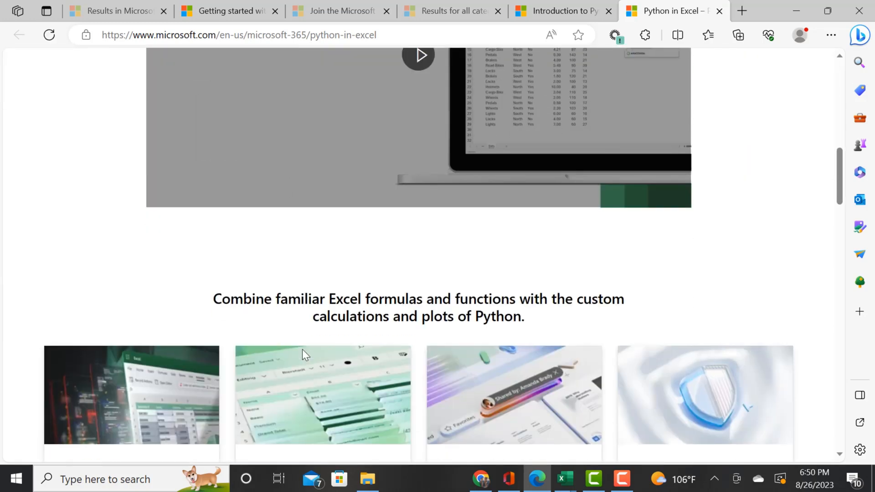
scroll(down, 3)
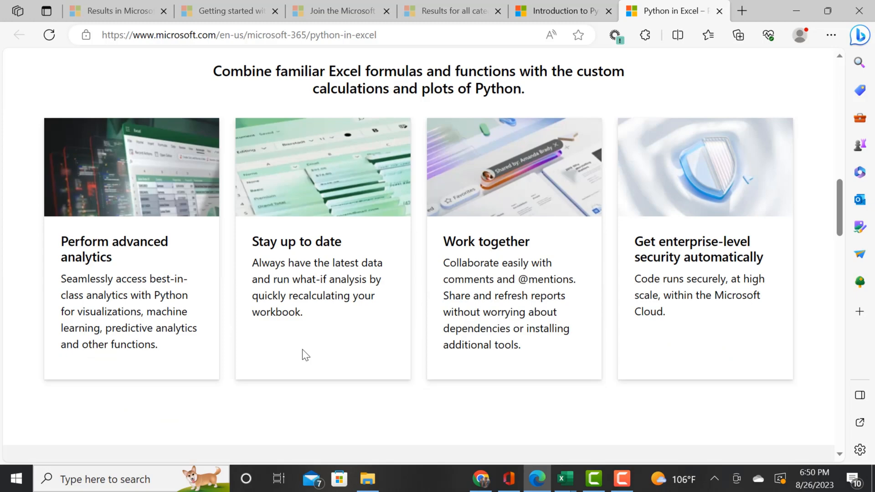
scroll(up, 3)
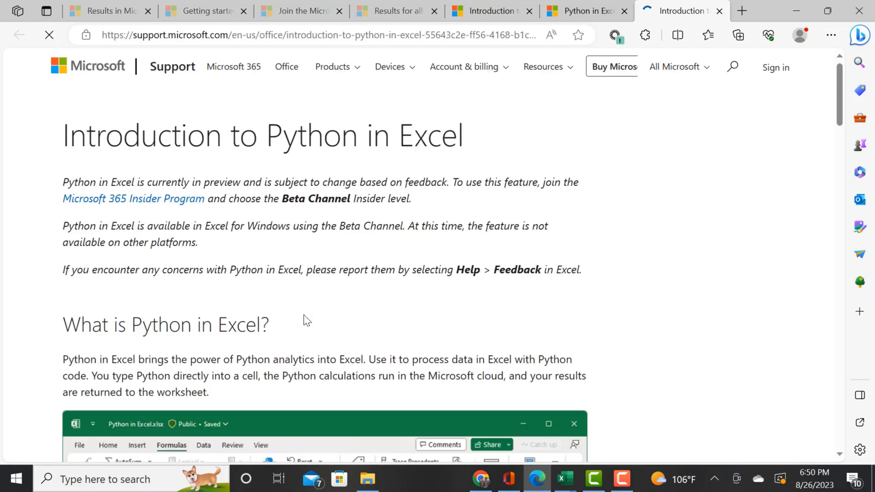
Step: Find the Related articles list and open the 'Announcing Python in Excel' blog post
scroll(down, 3)
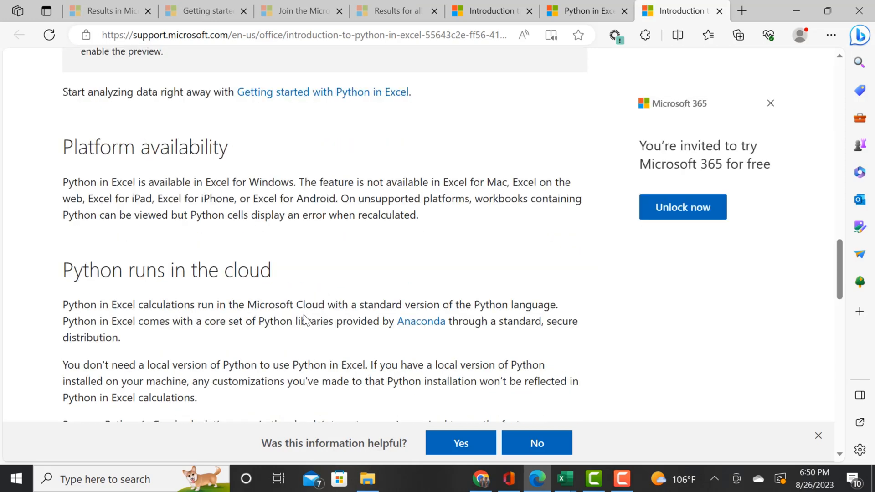
scroll(down, 3)
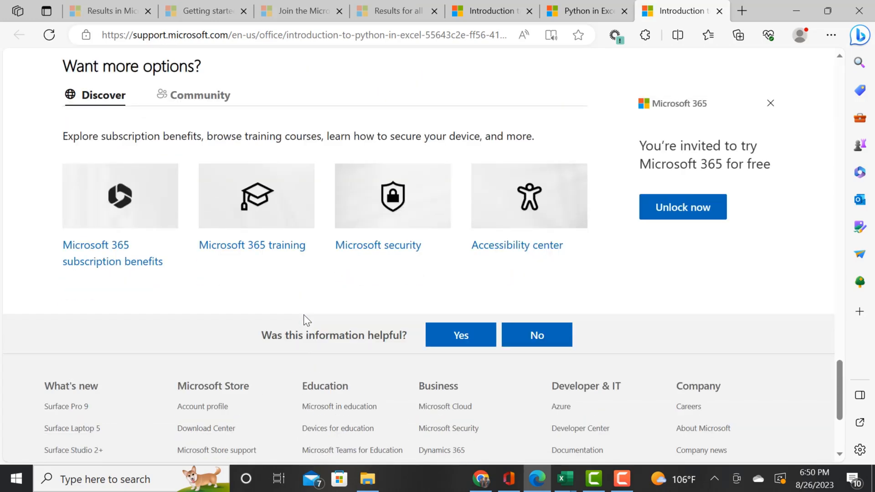
scroll(up, 3)
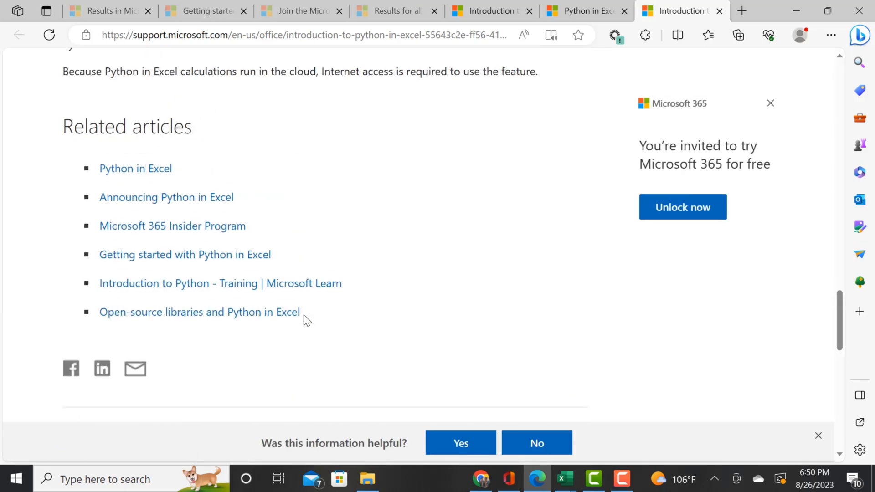
scroll(up, 3)
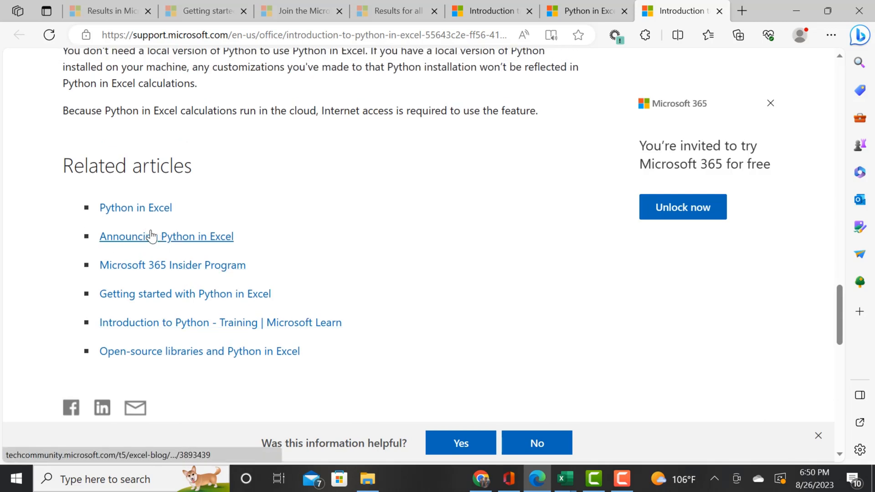
click(166, 236)
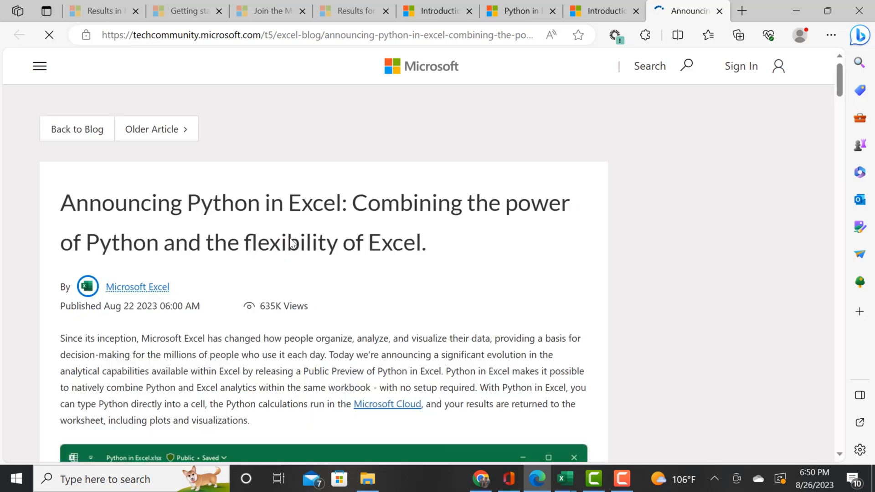
Step: Scroll the announcement post past the intro video to 'What sets Python in Excel apart?'
scroll(down, 3)
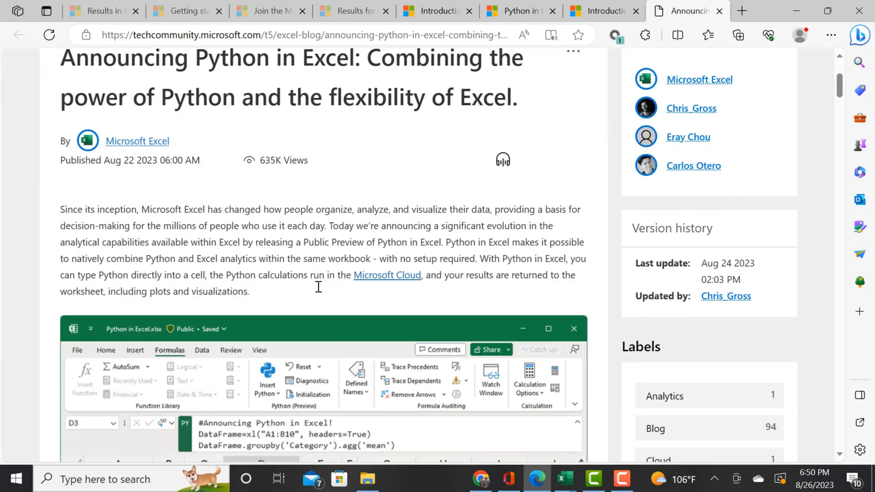
scroll(down, 3)
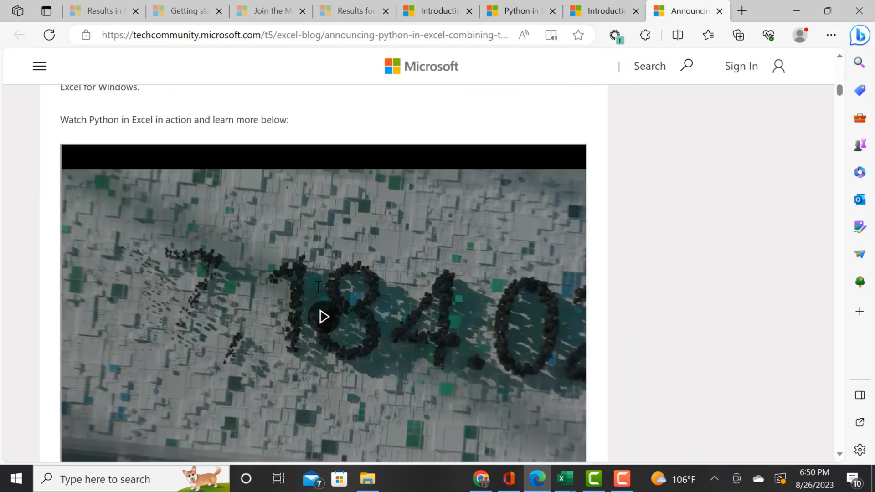
scroll(down, 3)
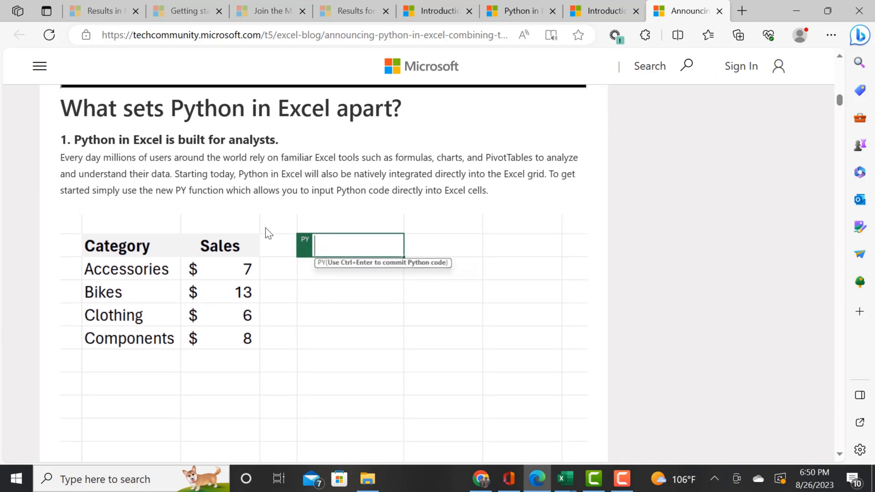
Step: Enter the Python reference xl("B2:C6", headers=True) and start a =P formula
key(ctrl+Return)
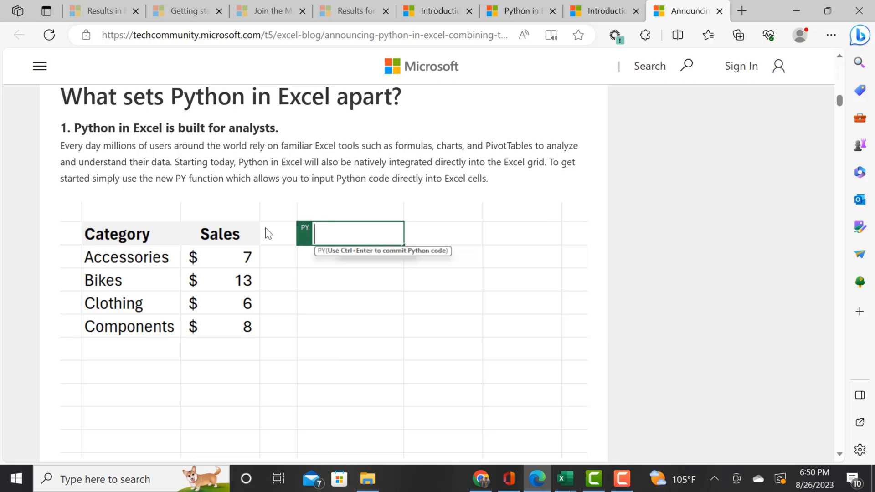
text(xl("B2:C6", headers=True))
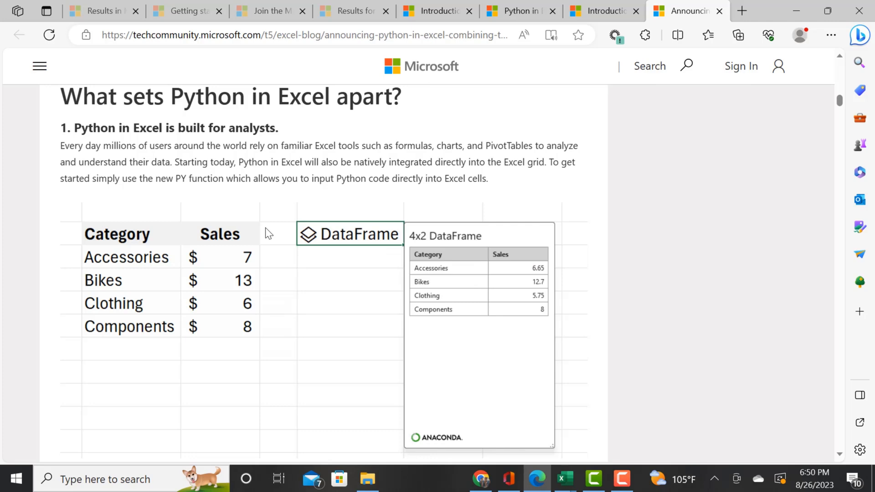
text(=P)
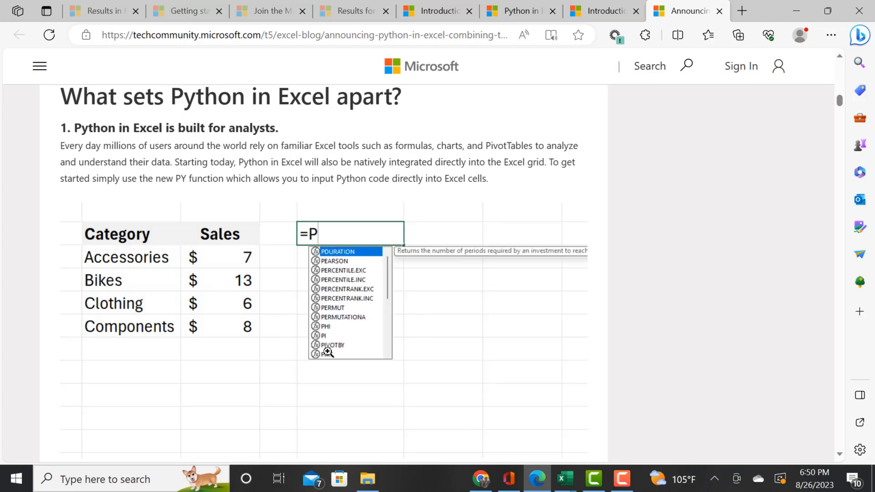
Step: Scroll through the example analyses to 'See what customers and partners are already saying'
scroll(down, 3)
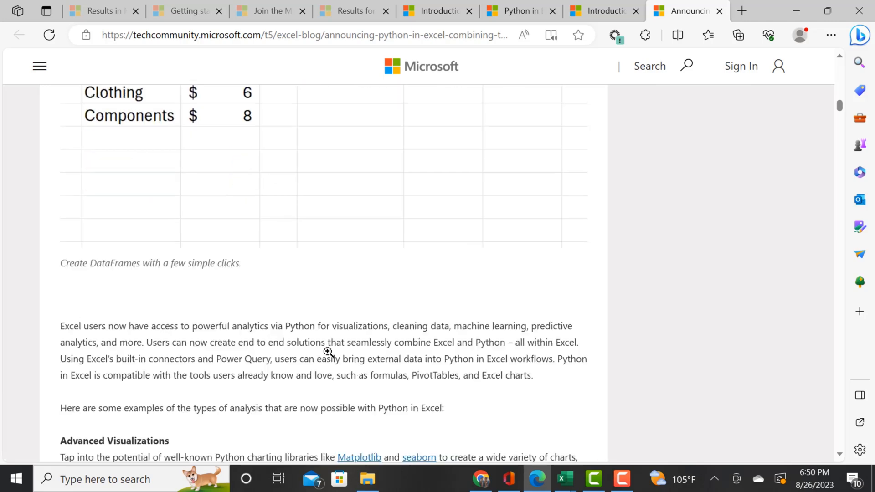
scroll(down, 3)
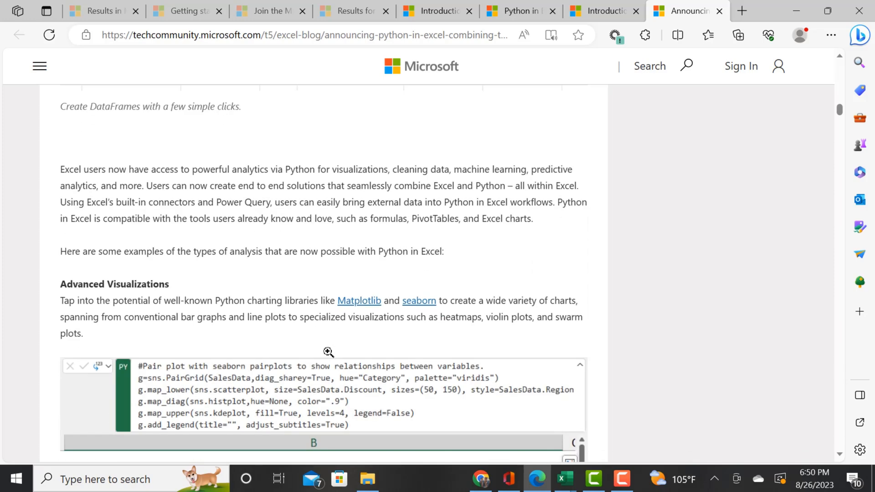
scroll(down, 3)
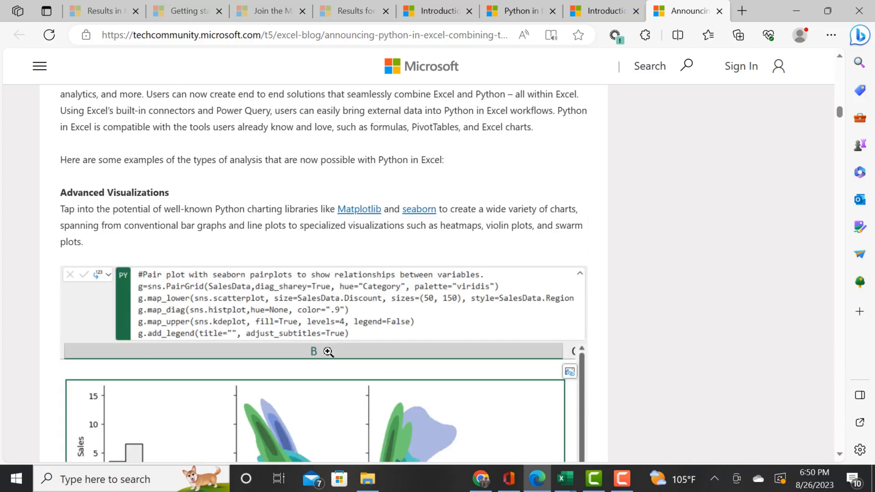
scroll(down, 3)
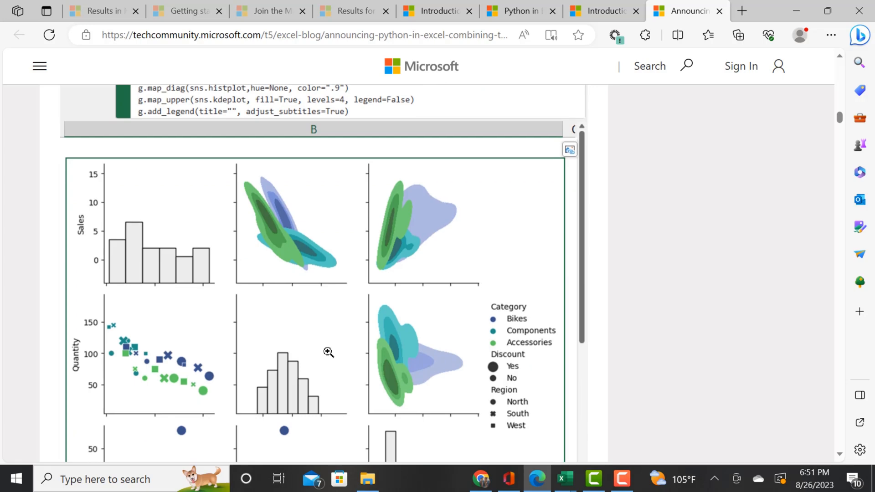
scroll(down, 3)
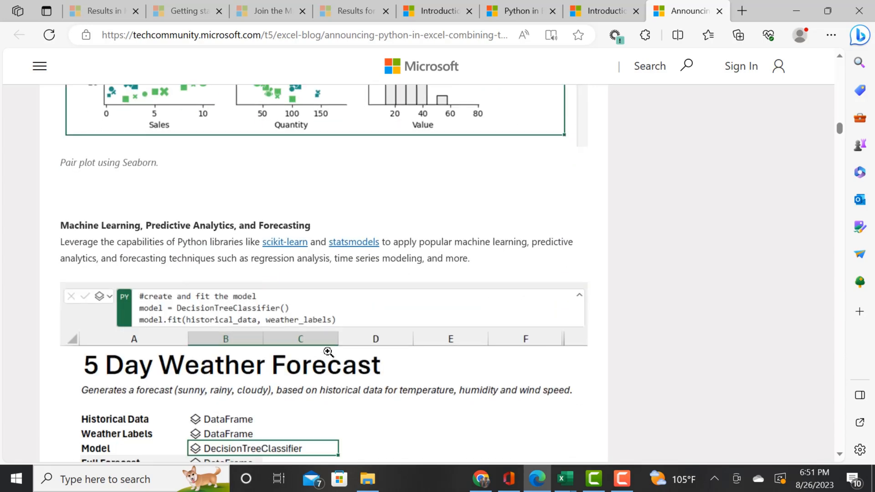
scroll(down, 3)
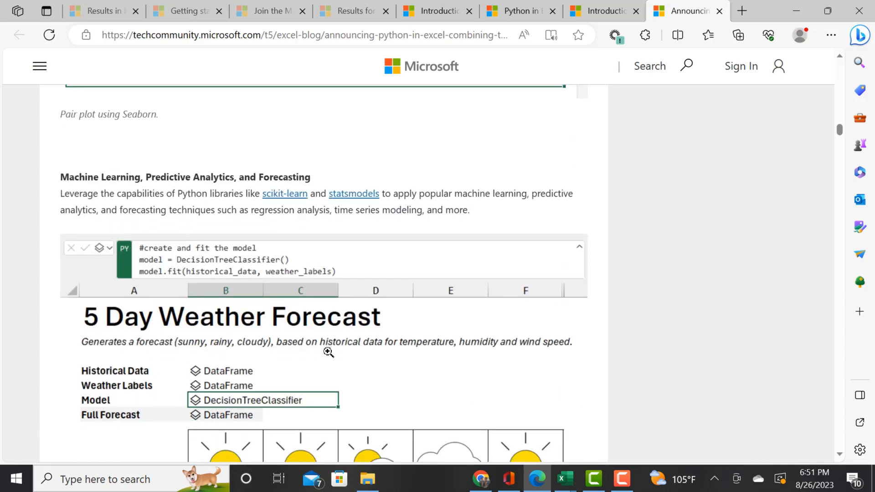
scroll(down, 3)
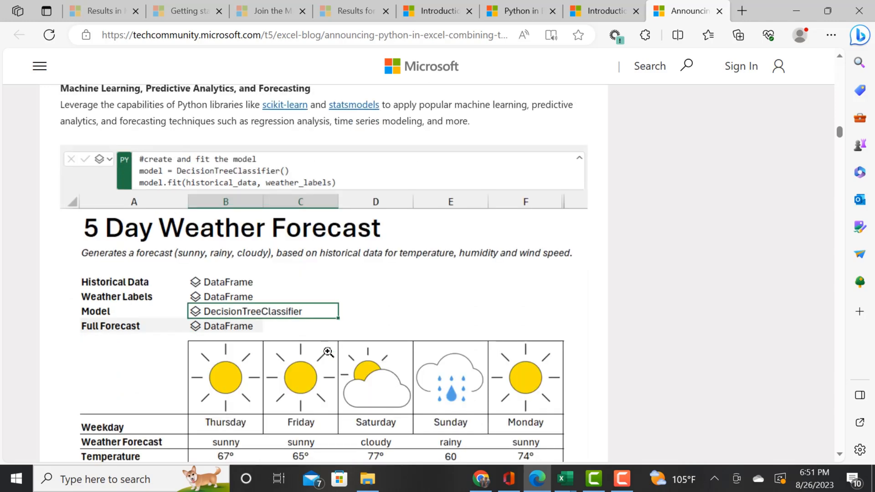
scroll(down, 3)
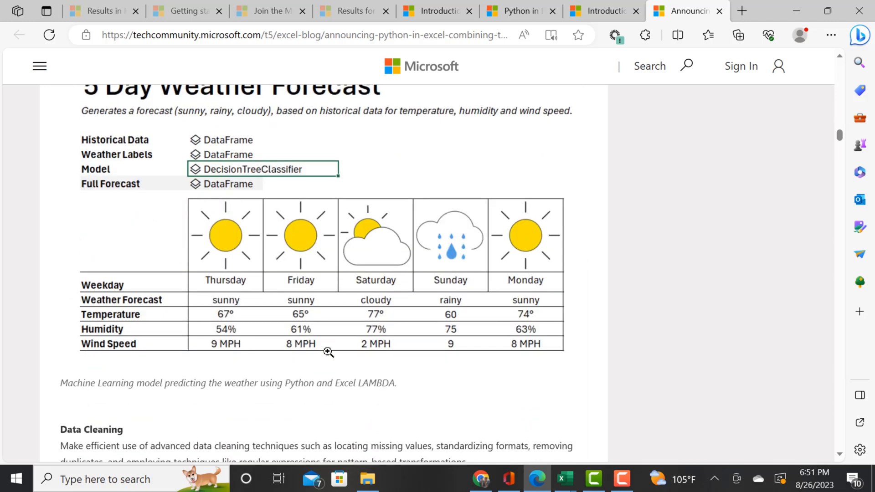
scroll(down, 3)
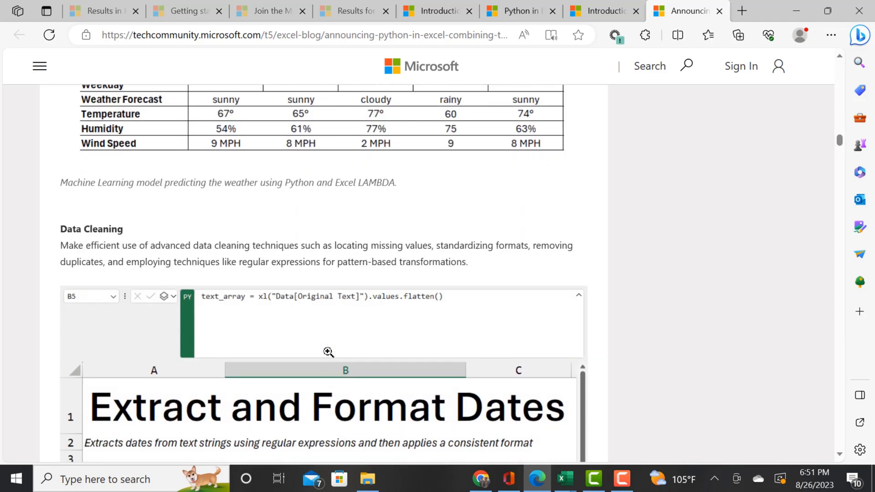
scroll(down, 3)
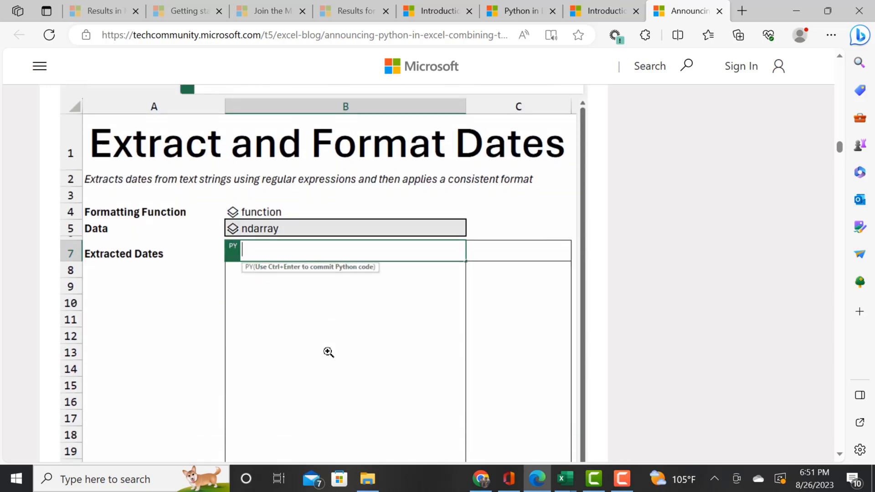
scroll(down, 3)
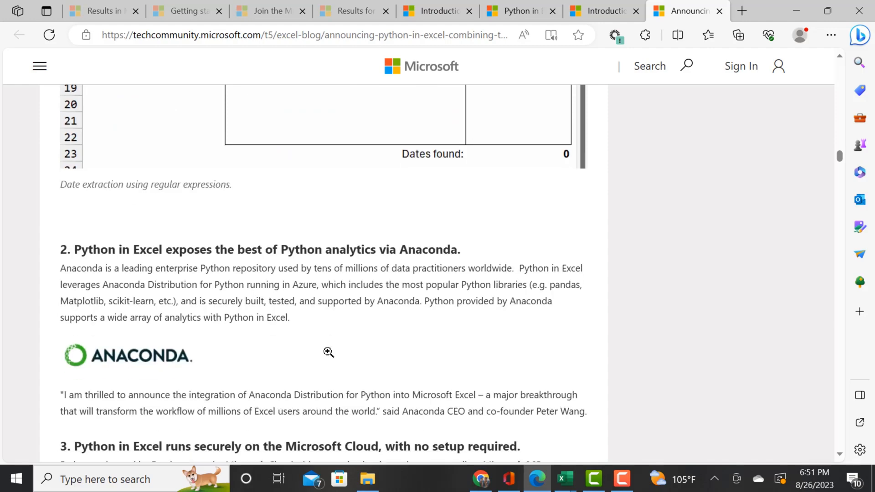
scroll(down, 3)
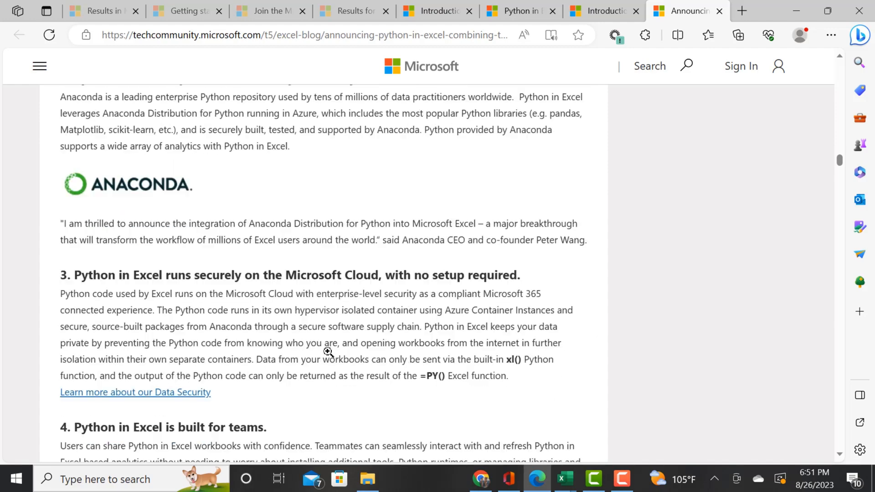
scroll(down, 3)
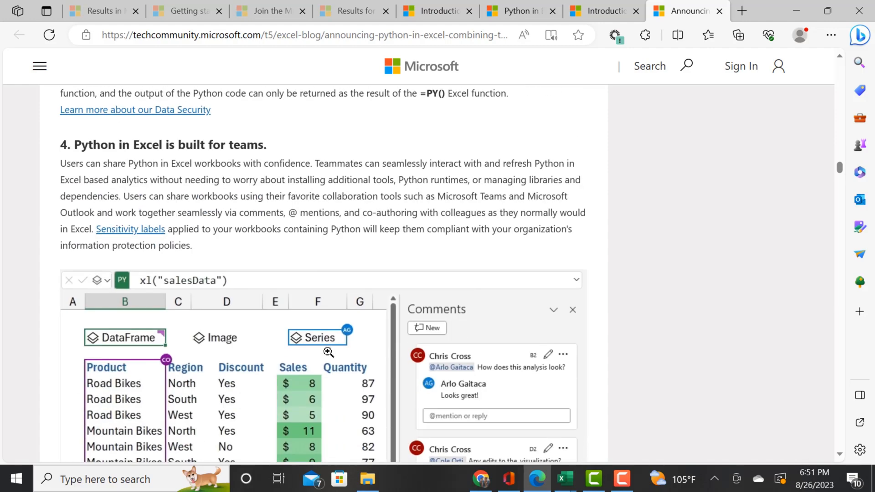
scroll(down, 3)
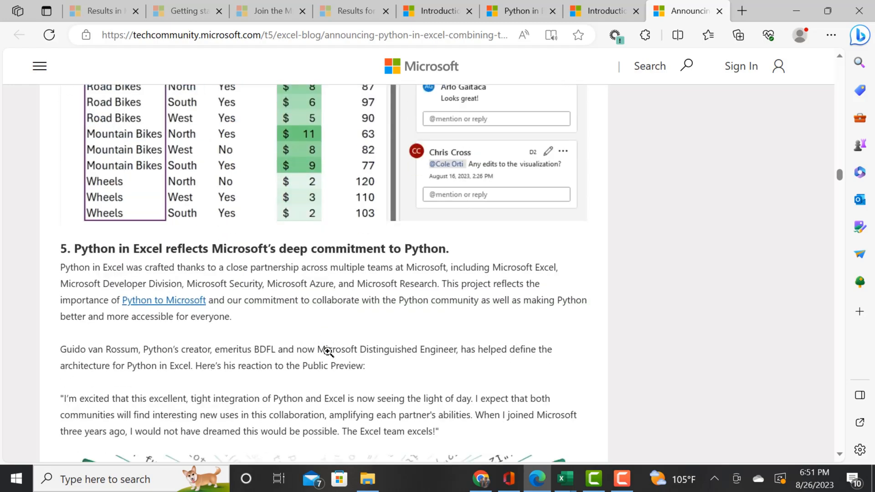
scroll(down, 3)
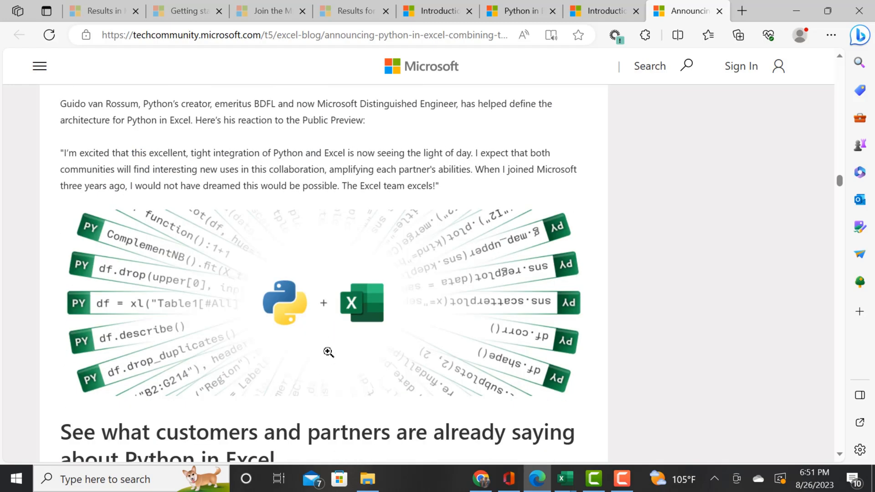
scroll(down, 3)
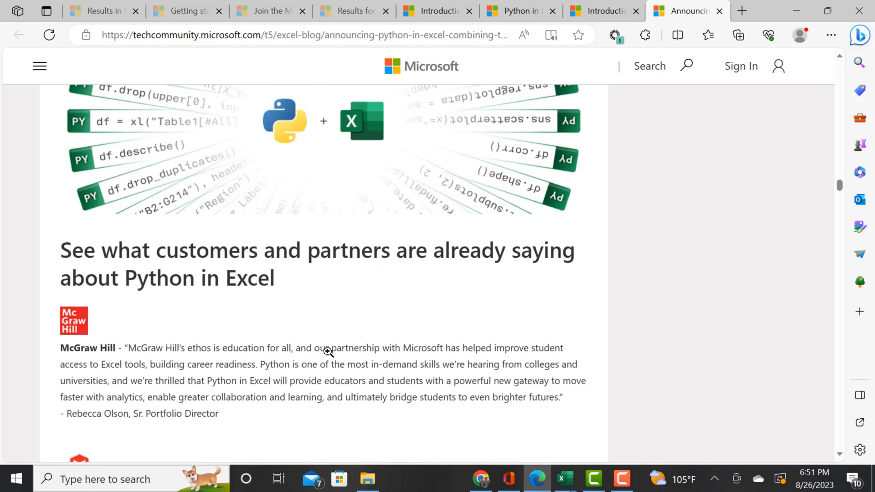